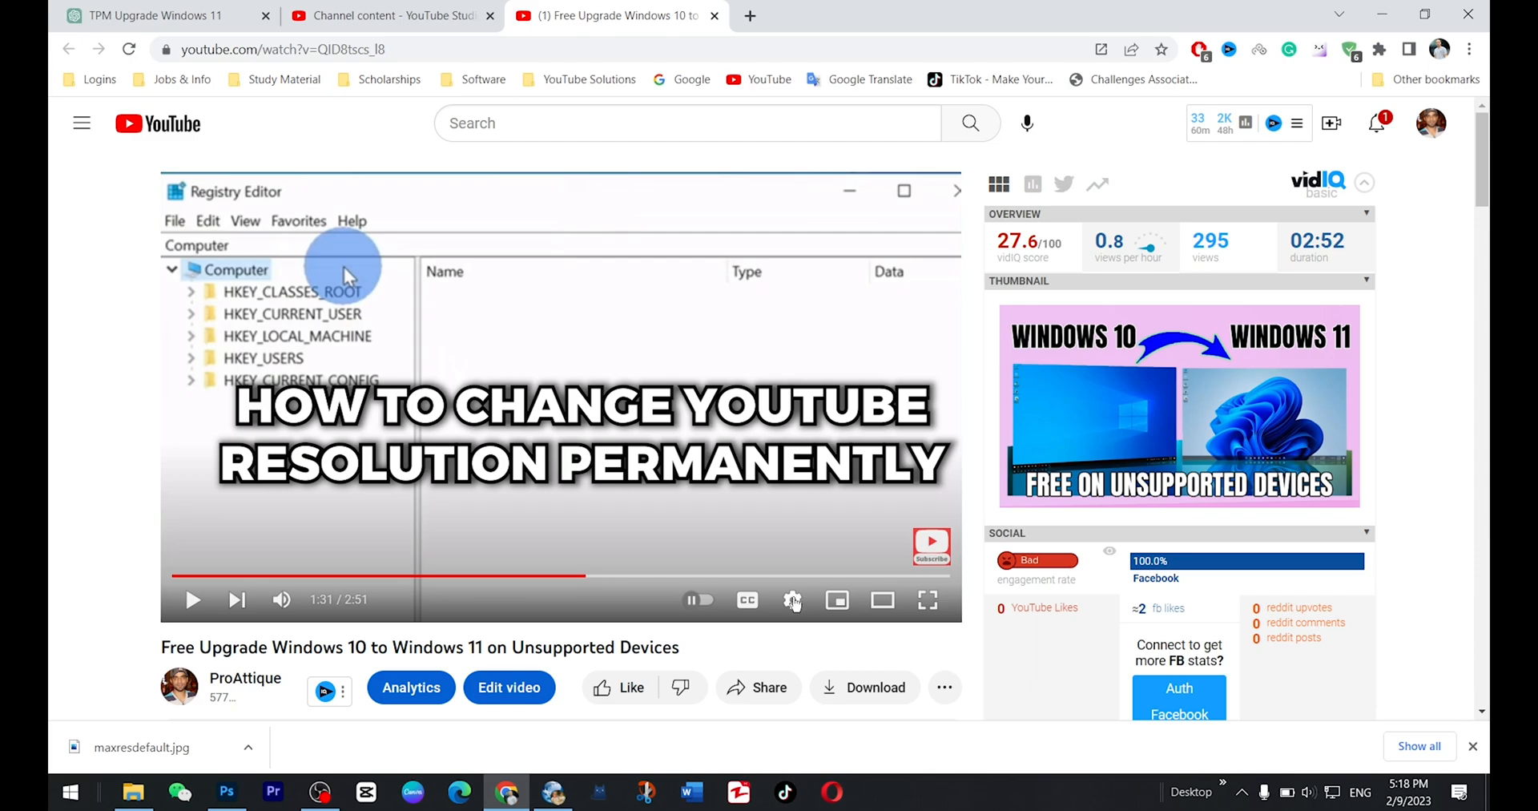
- Check the video's current playback resolution options in the YouTube player settings
{"action": "left_click", "coordinate": [793, 599]}
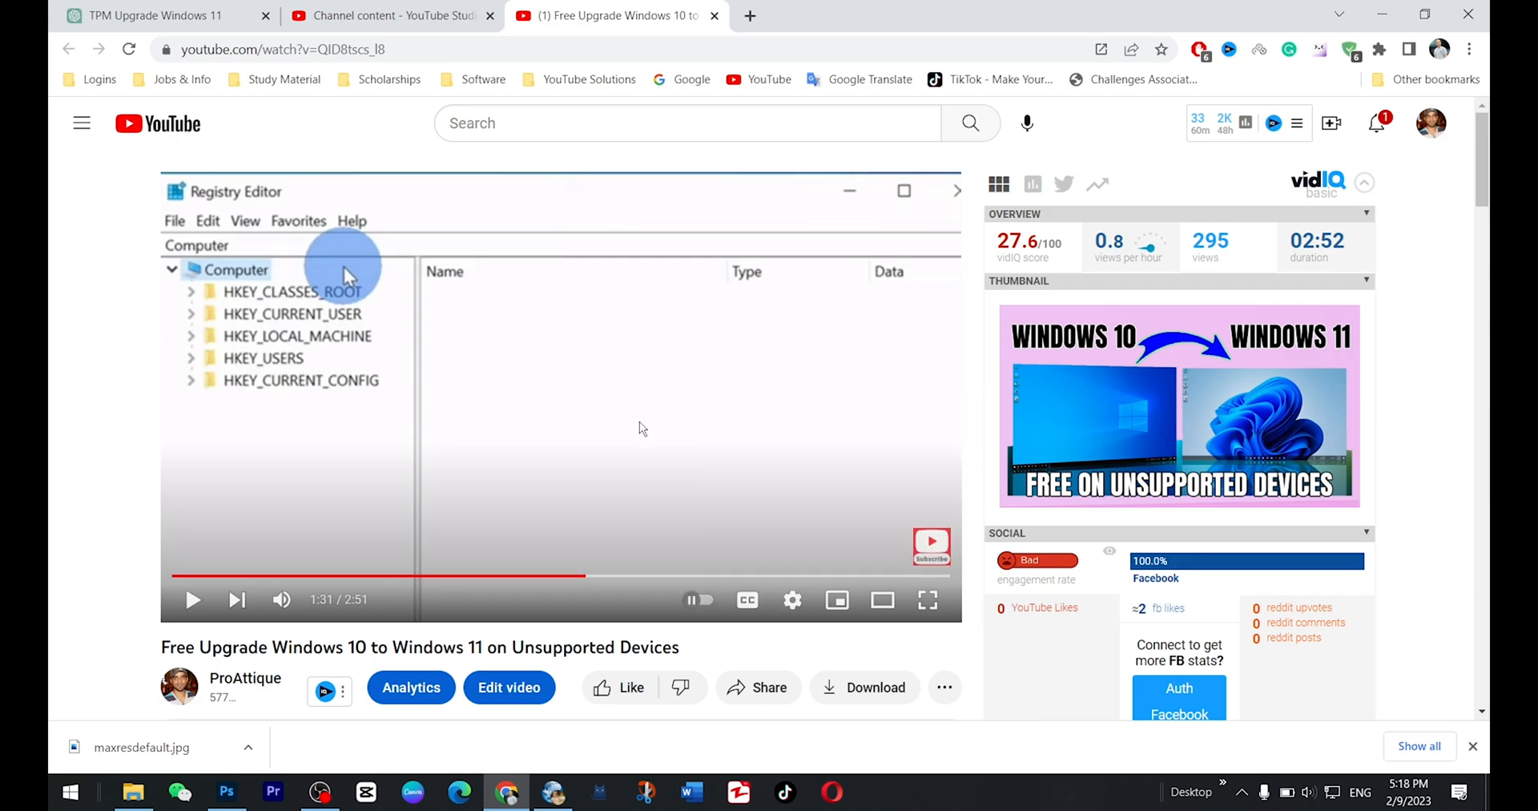
{"action": "left_click", "coordinate": [791, 599]}
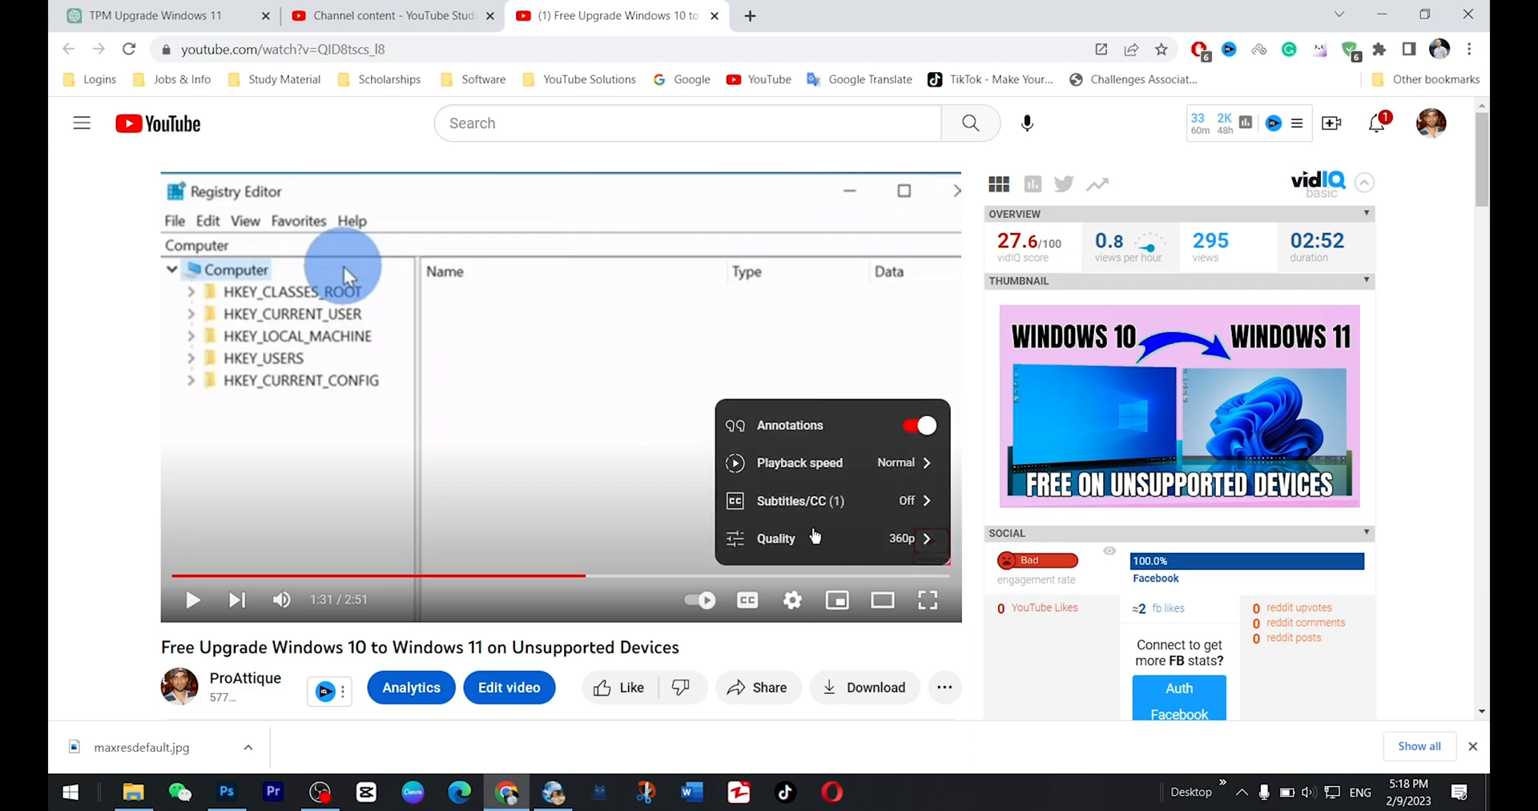
{"action": "left_click", "coordinate": [775, 539]}
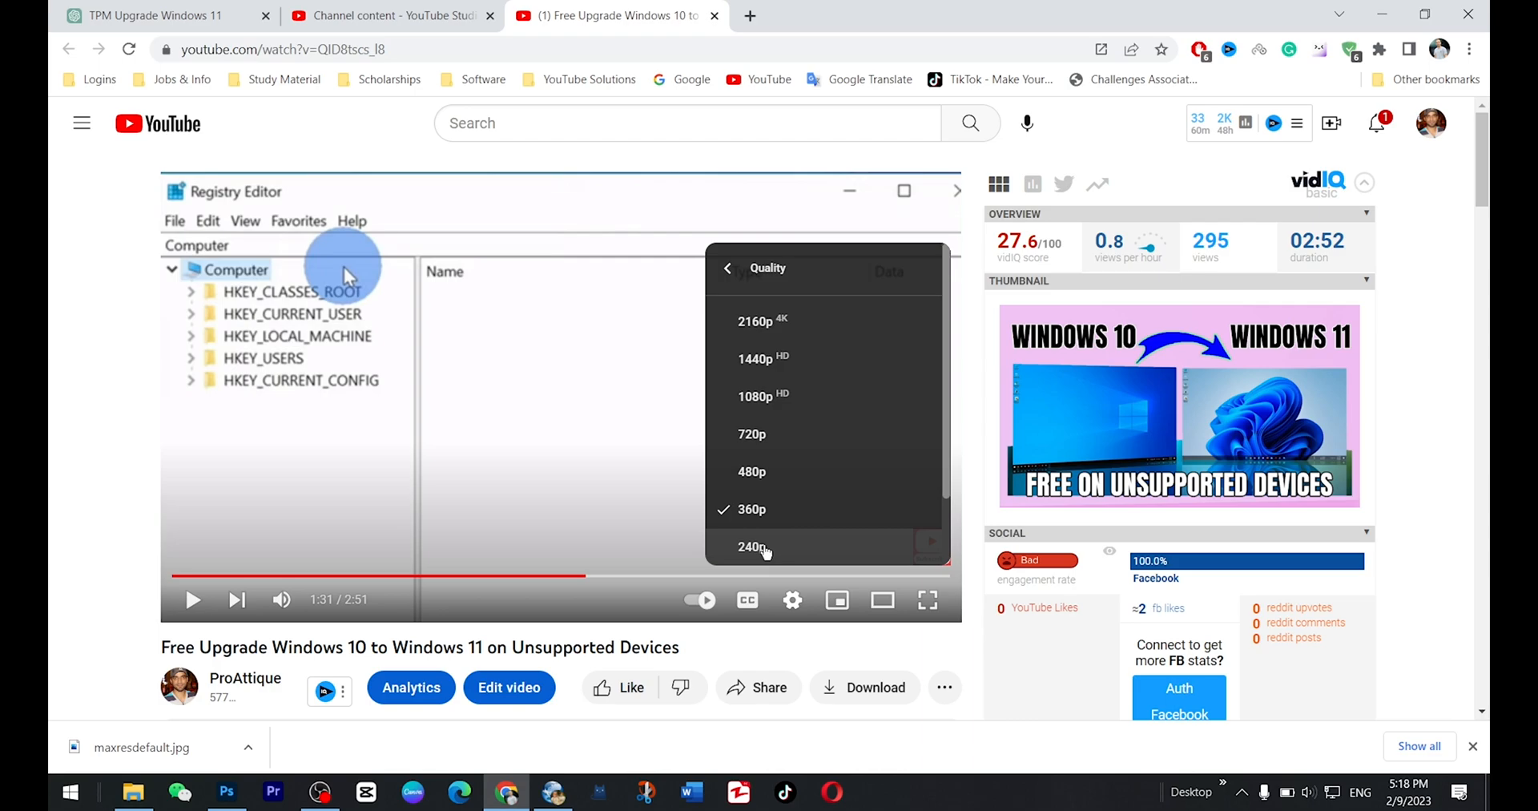
{"action": "mouse_move", "coordinate": [765, 471]}
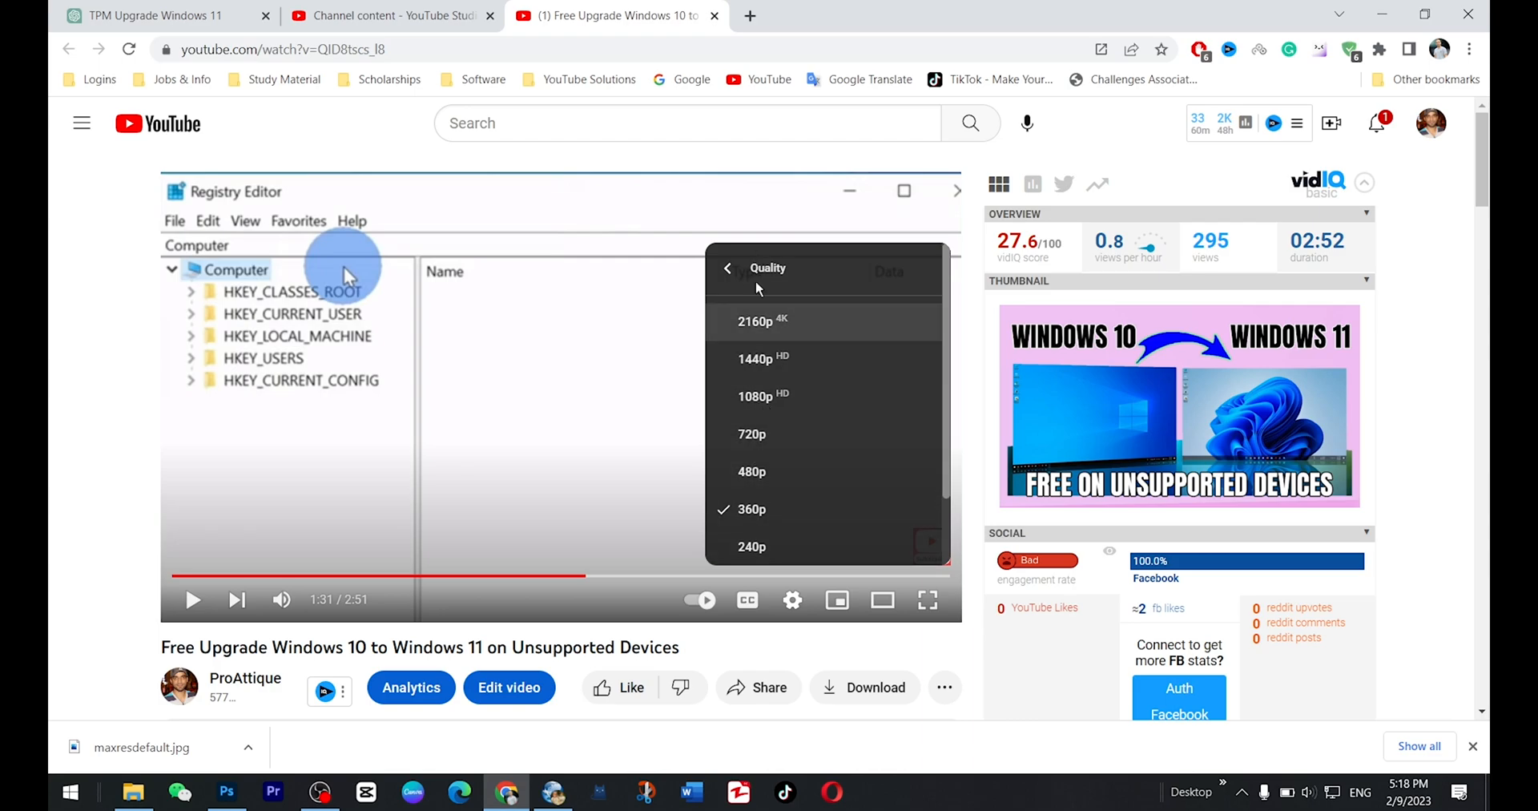
{"action": "mouse_move", "coordinate": [753, 471]}
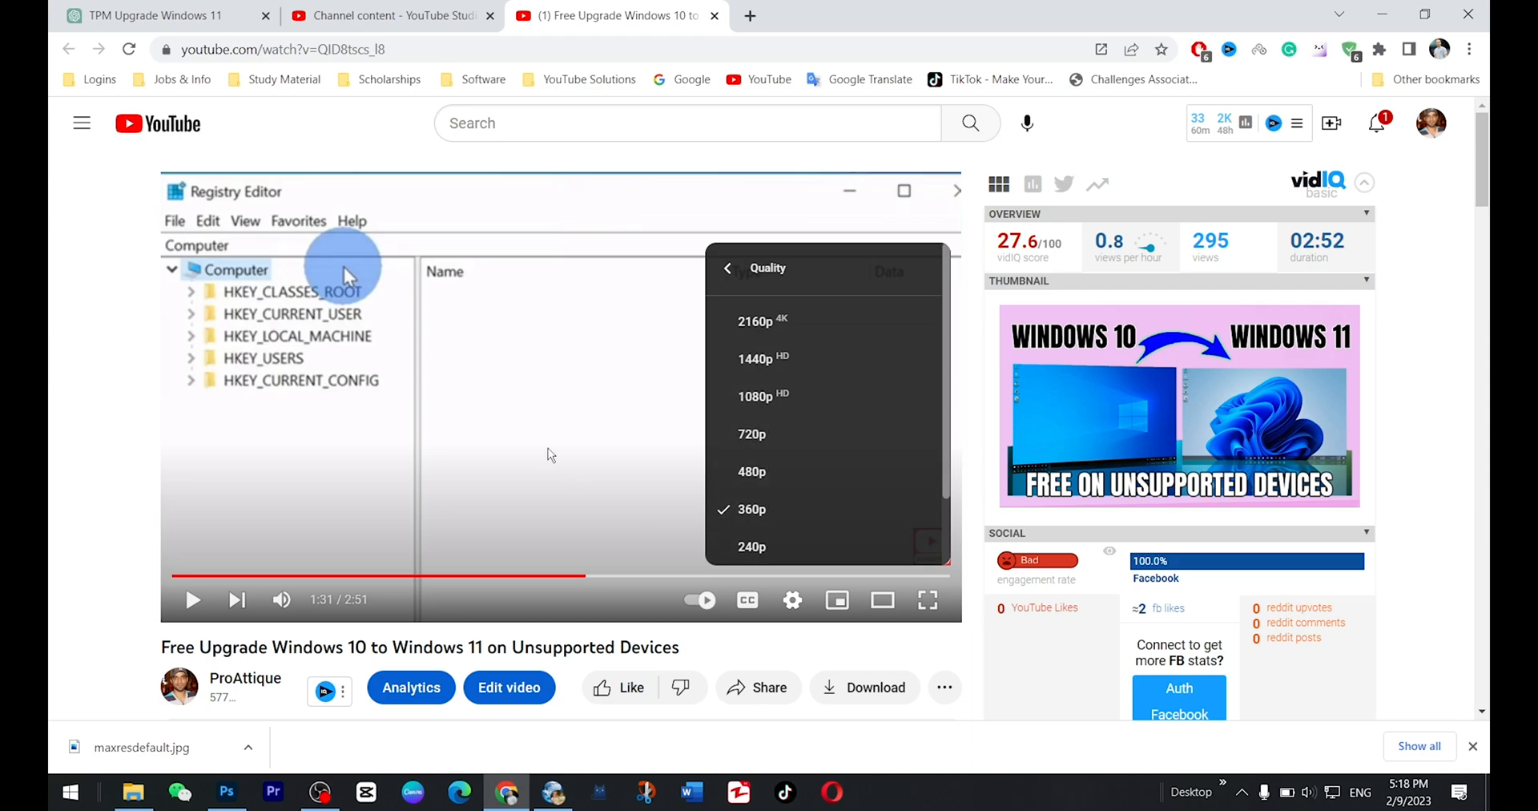
{"action": "mouse_move", "coordinate": [557, 423]}
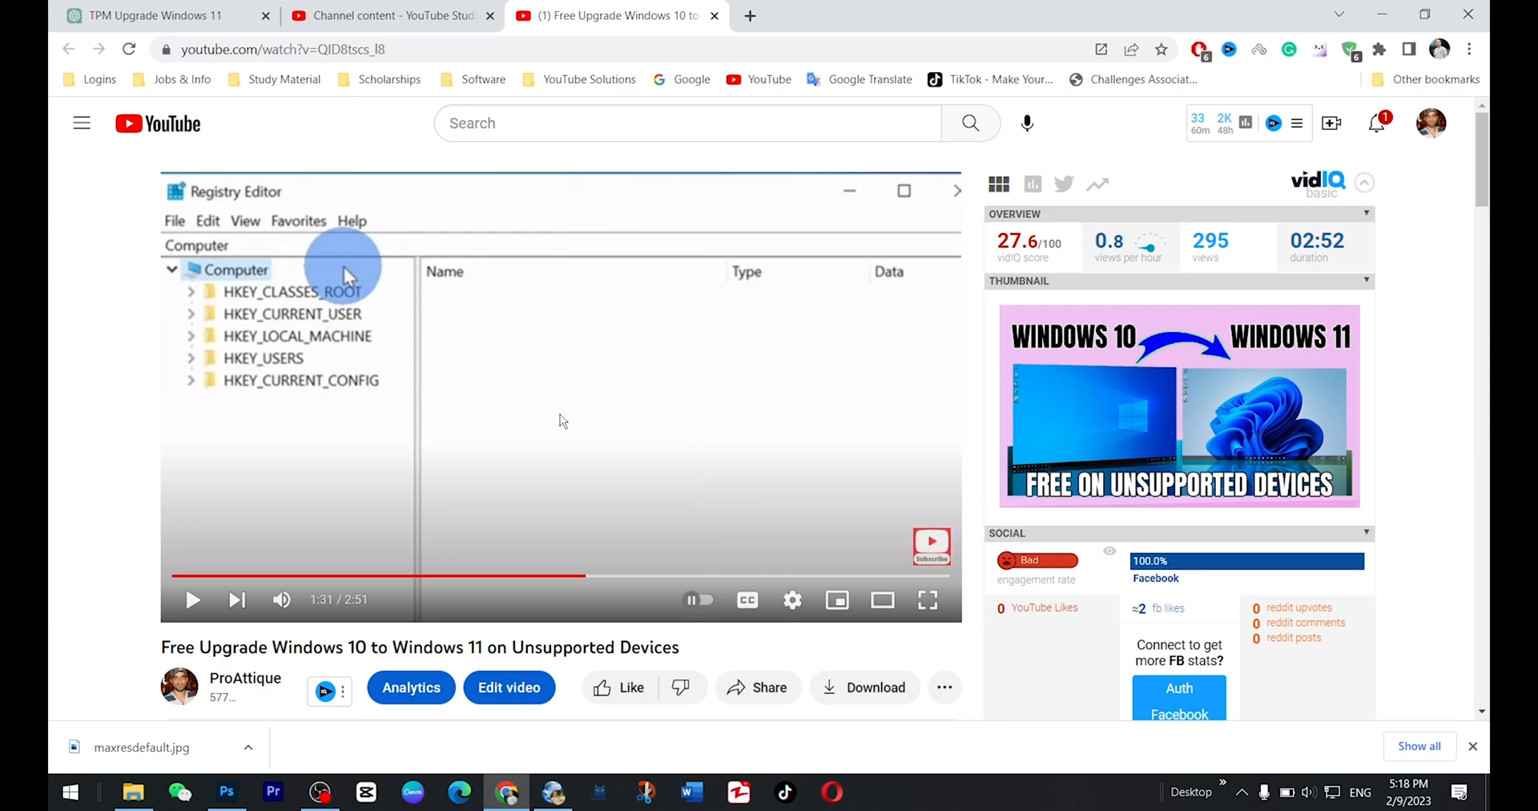
{"action": "left_click", "coordinate": [791, 599]}
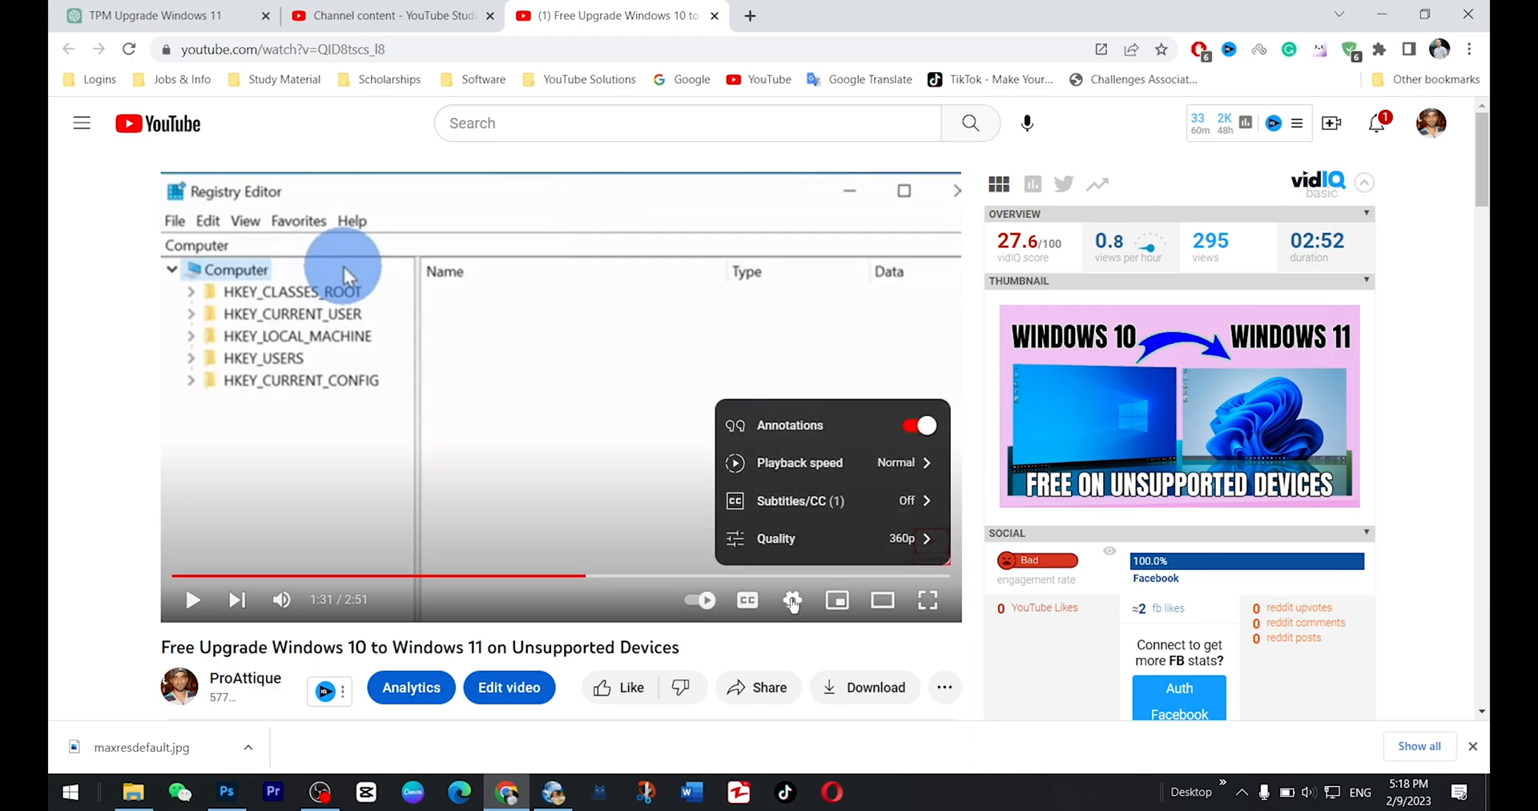
{"action": "left_click", "coordinate": [973, 15]}
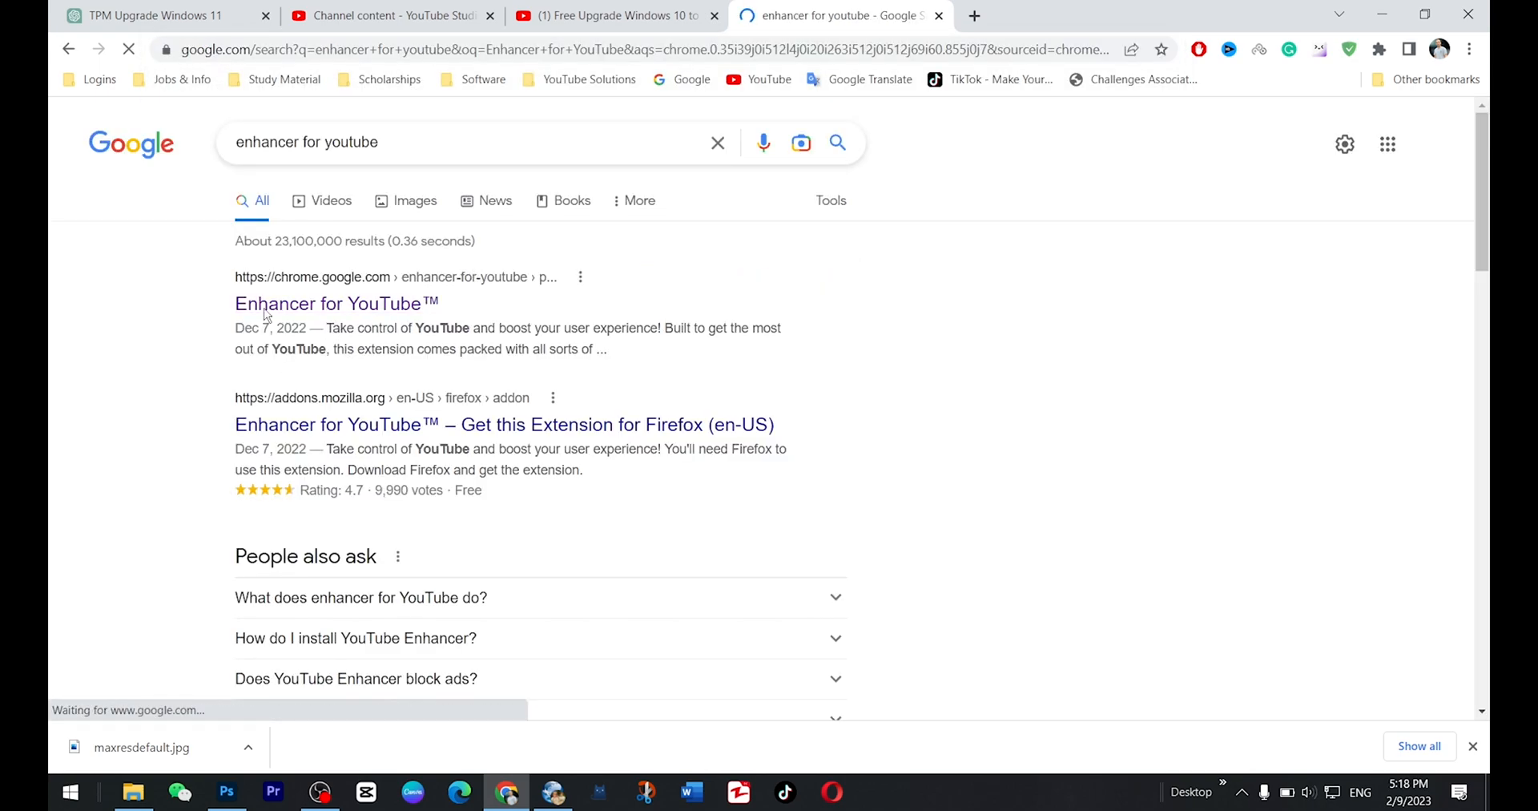
- Open the Enhancer for YouTube Chrome Web Store page and add it to Chrome
{"action": "left_click", "coordinate": [335, 303]}
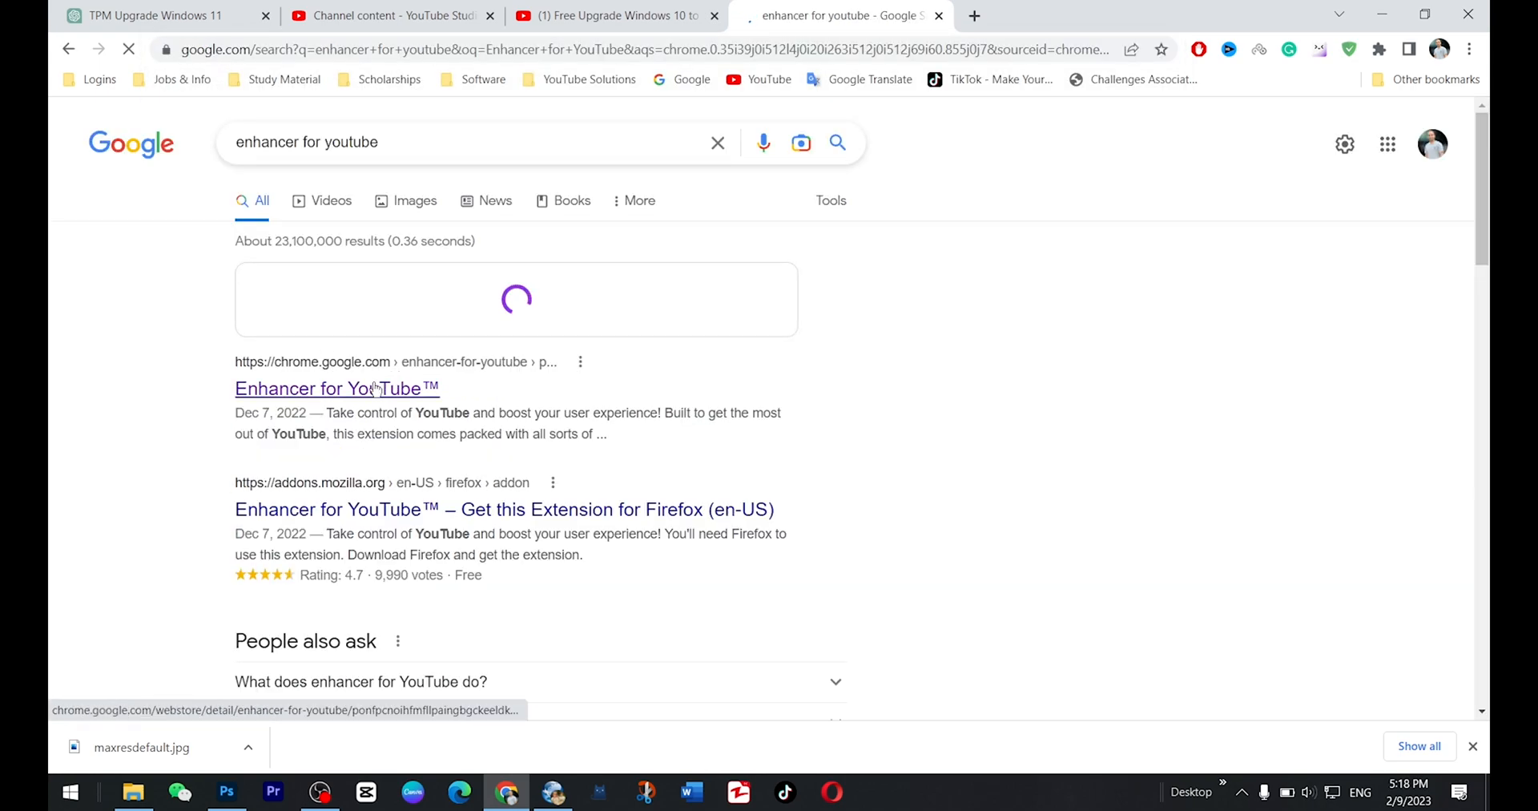
{"action": "left_click", "coordinate": [337, 388]}
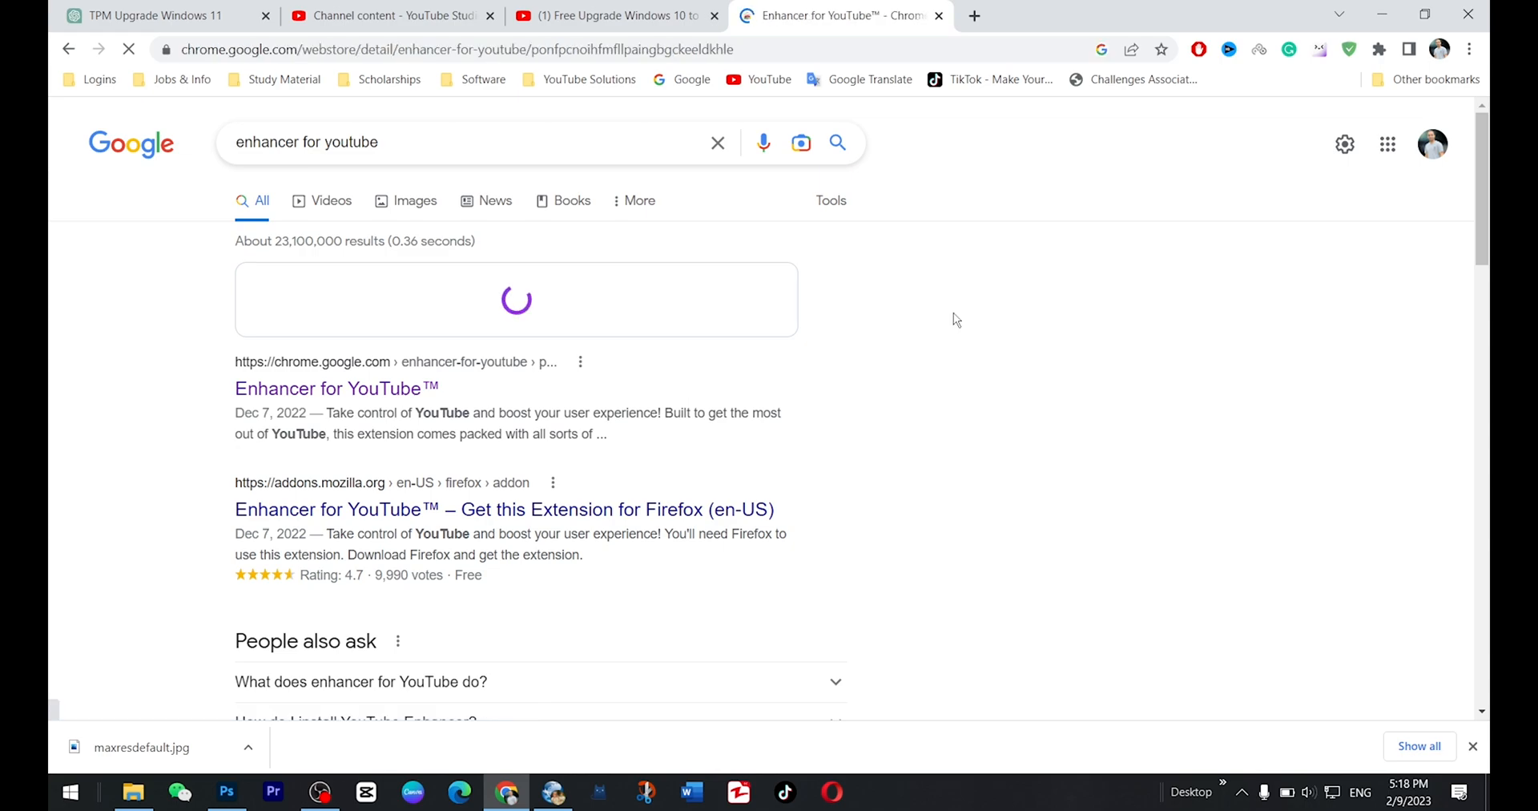
{"action": "left_click", "coordinate": [335, 388]}
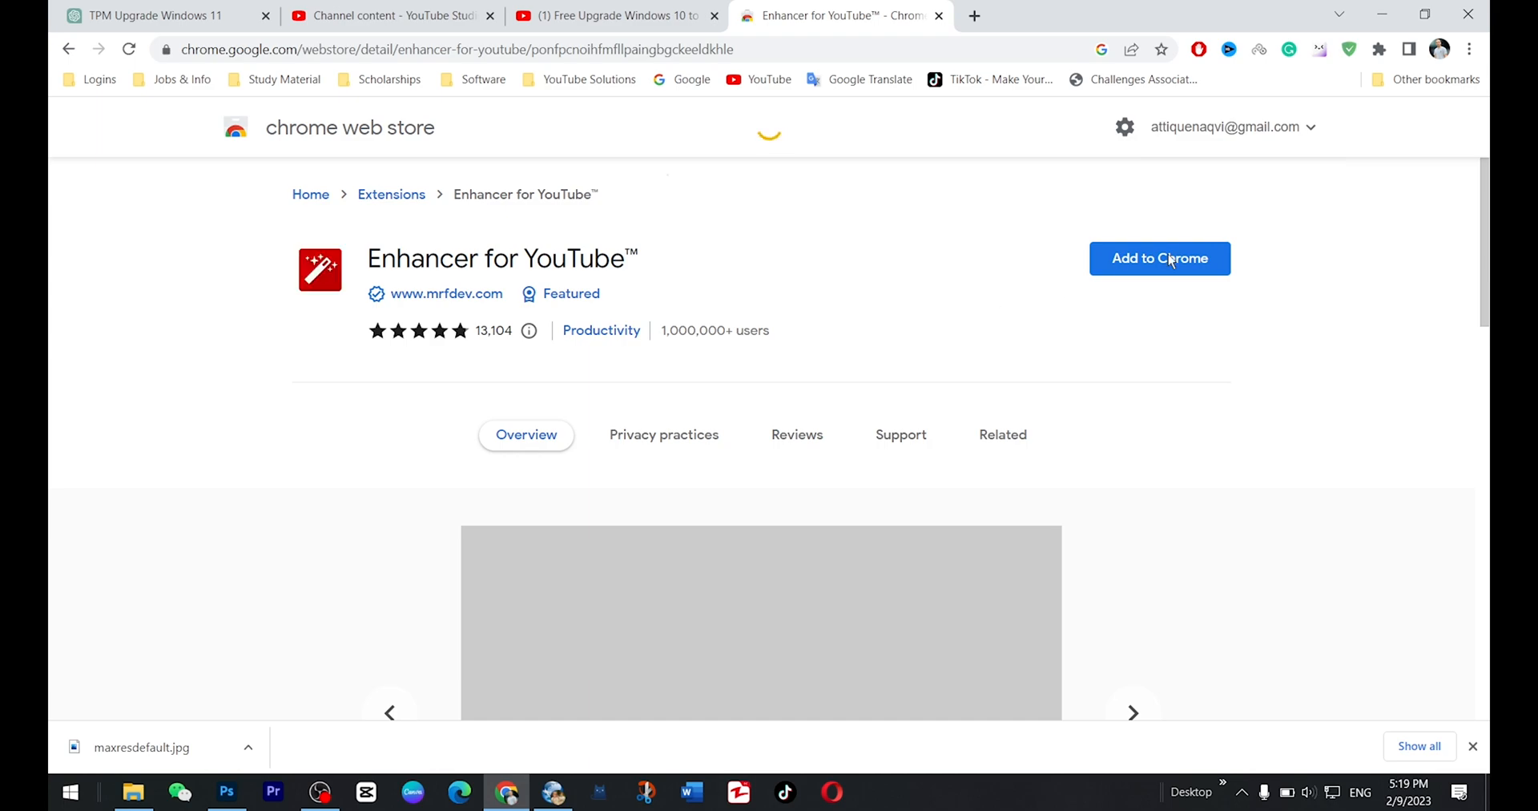
{"action": "left_click", "coordinate": [1160, 258]}
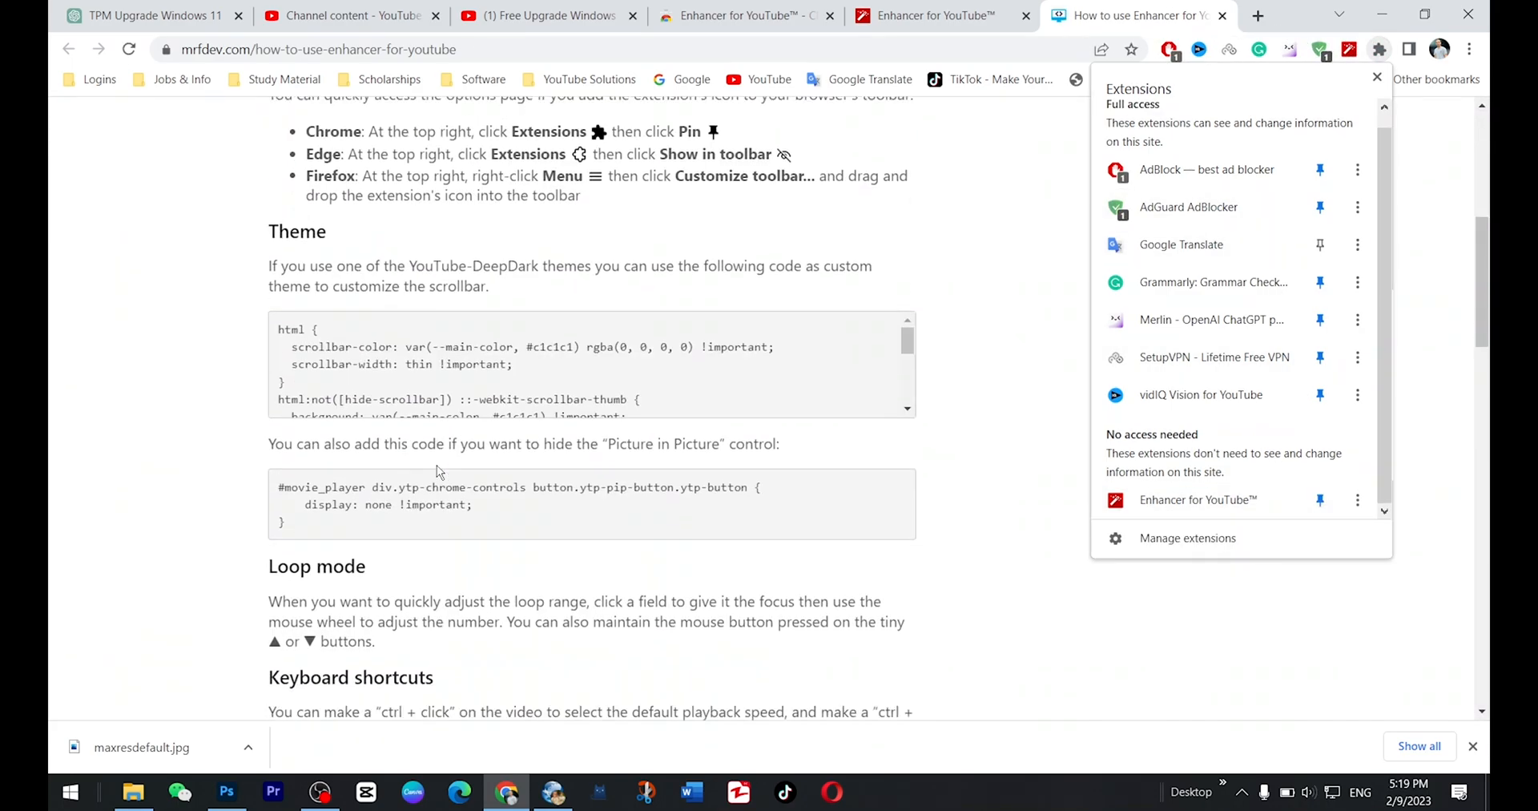
- Scroll the Enhancer for YouTube how-to guide to its video player and known issues sections
{"action": "scroll", "scroll_direction": "down", "scroll_amount": 3}
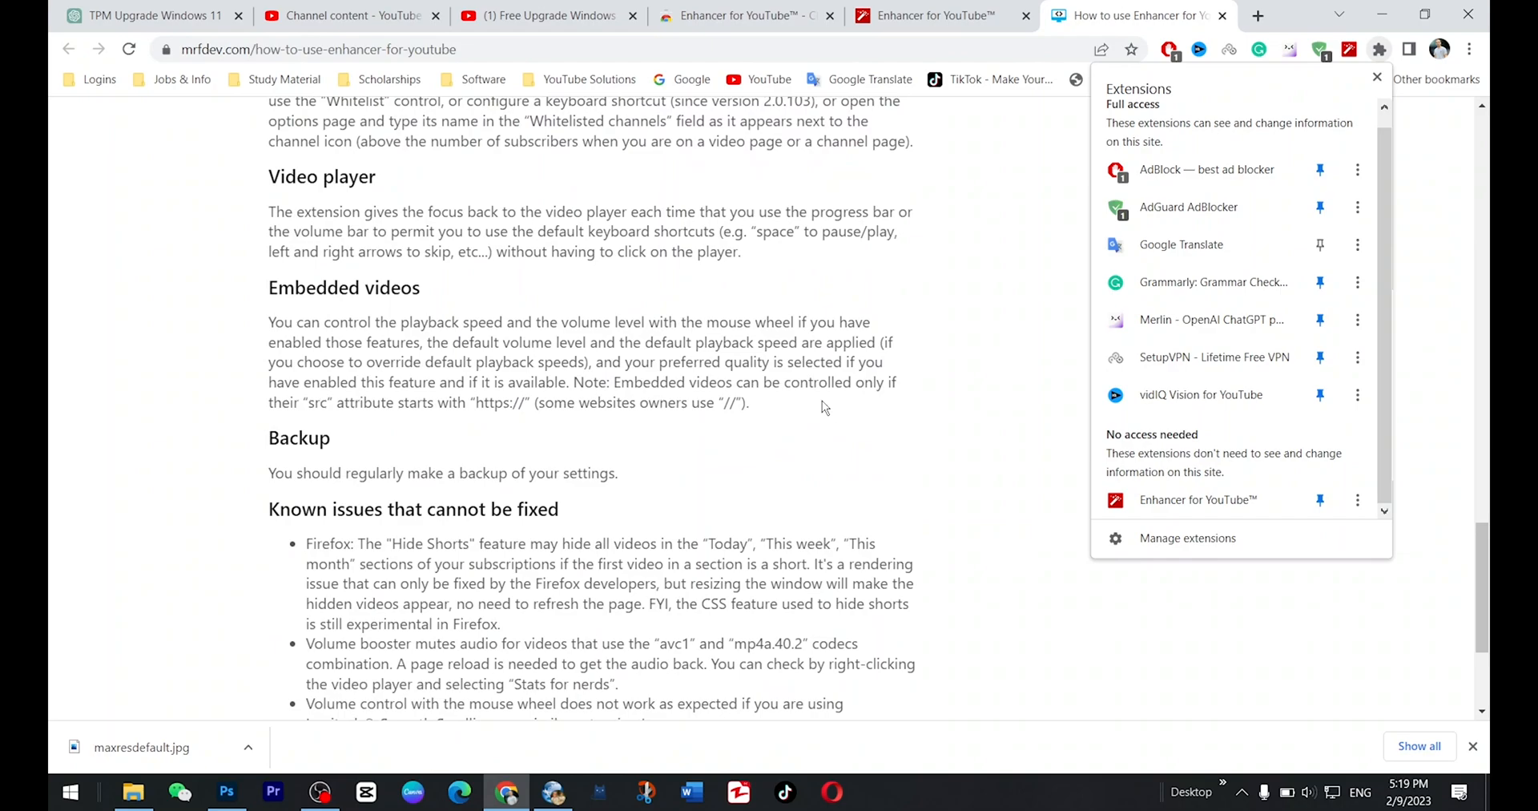
{"action": "mouse_move", "coordinate": [1314, 85]}
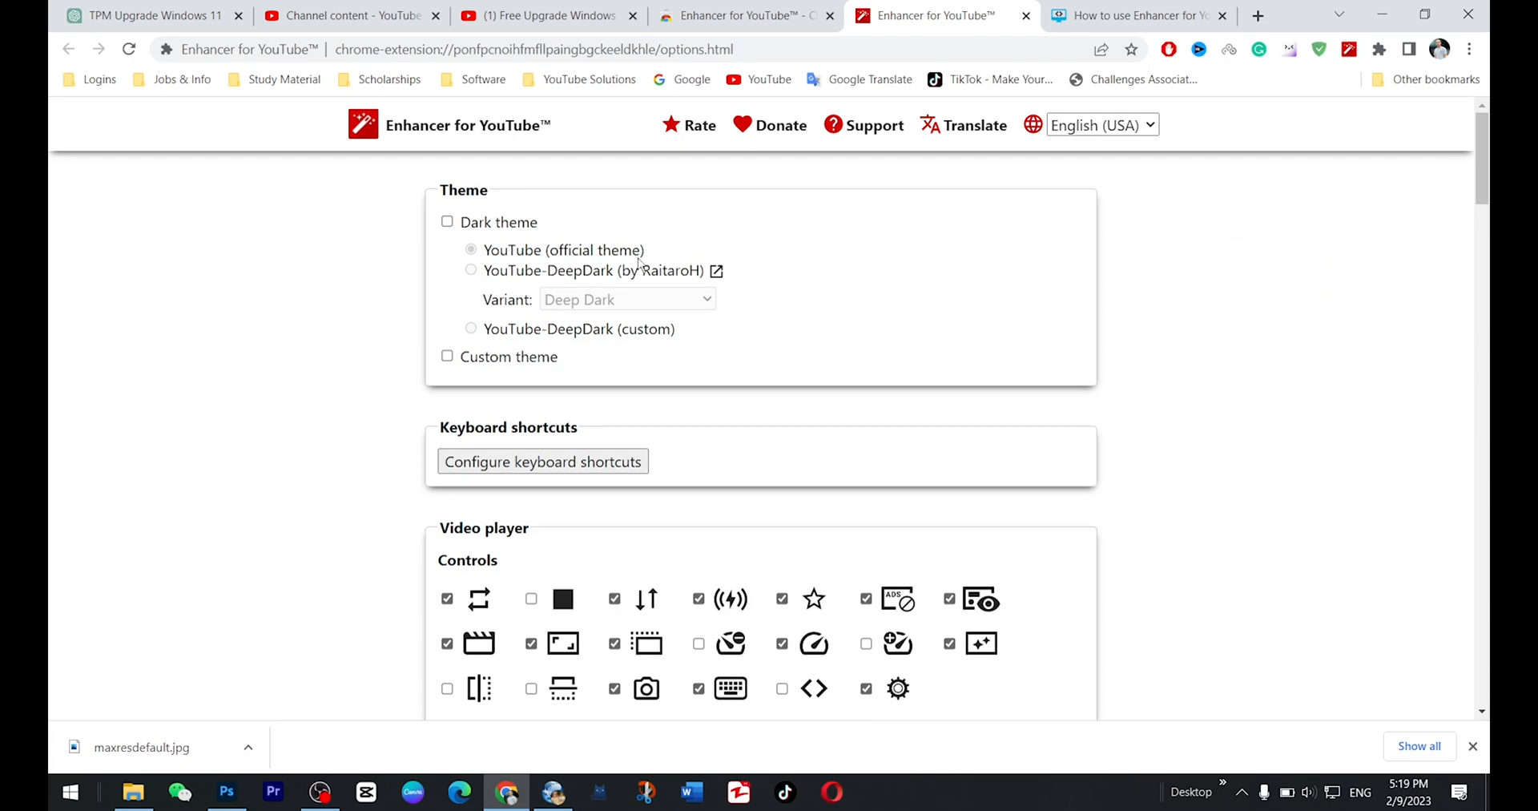
{"action": "scroll", "scroll_direction": "down", "scroll_amount": 3}
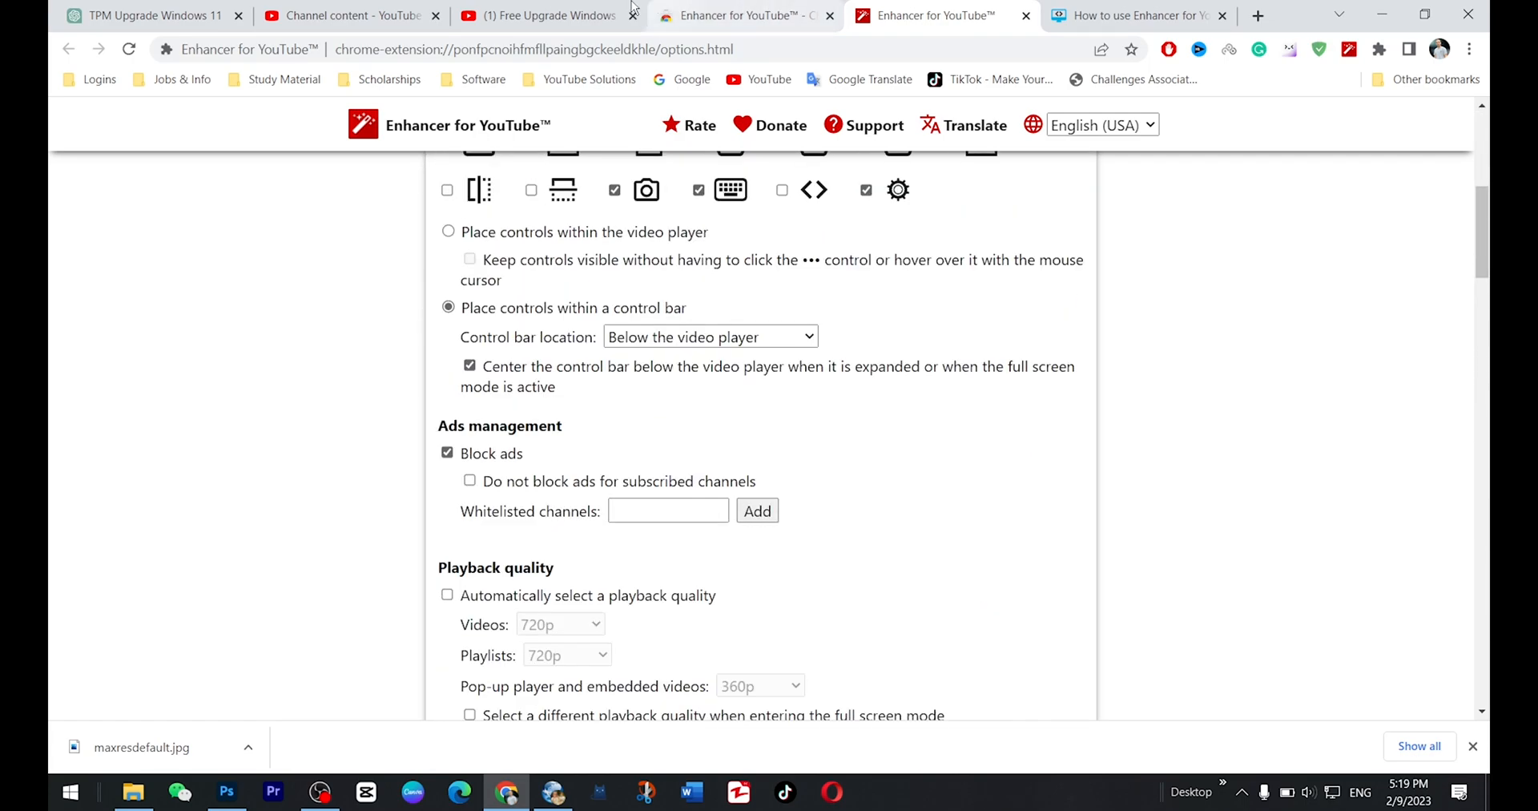
{"action": "left_click", "coordinate": [545, 15]}
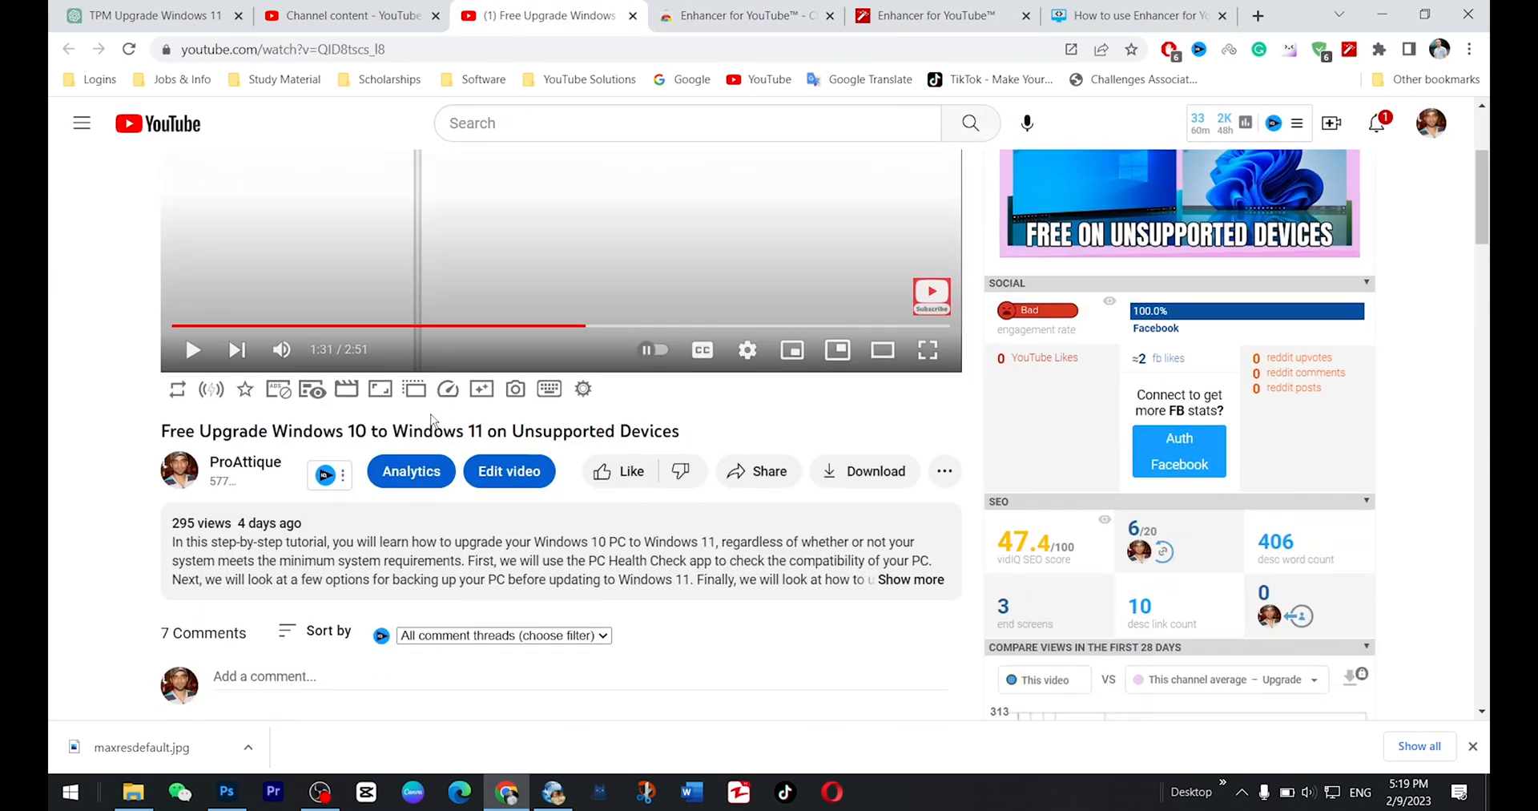
{"action": "mouse_move", "coordinate": [178, 389]}
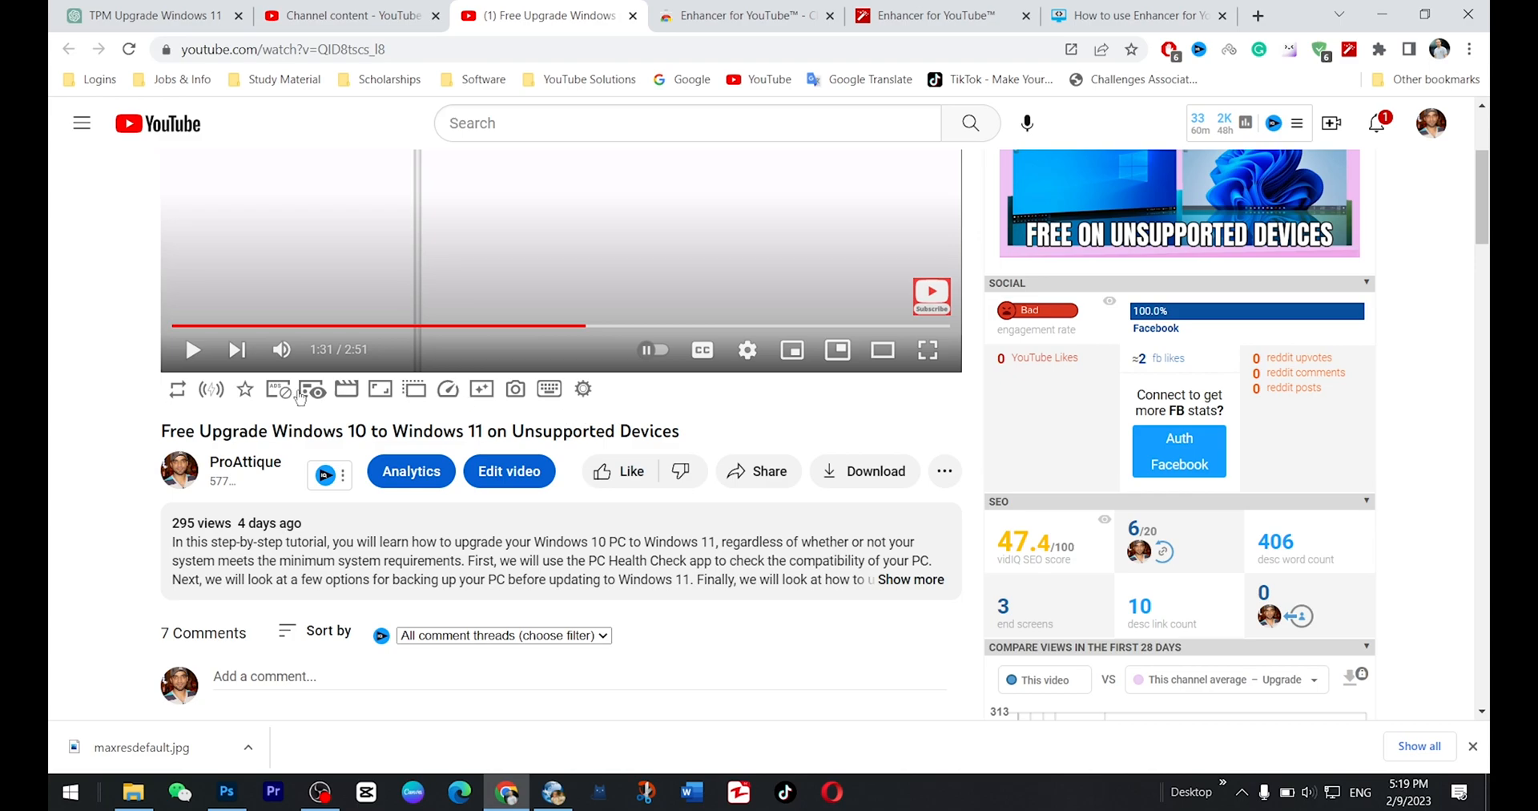
{"action": "mouse_move", "coordinate": [583, 390]}
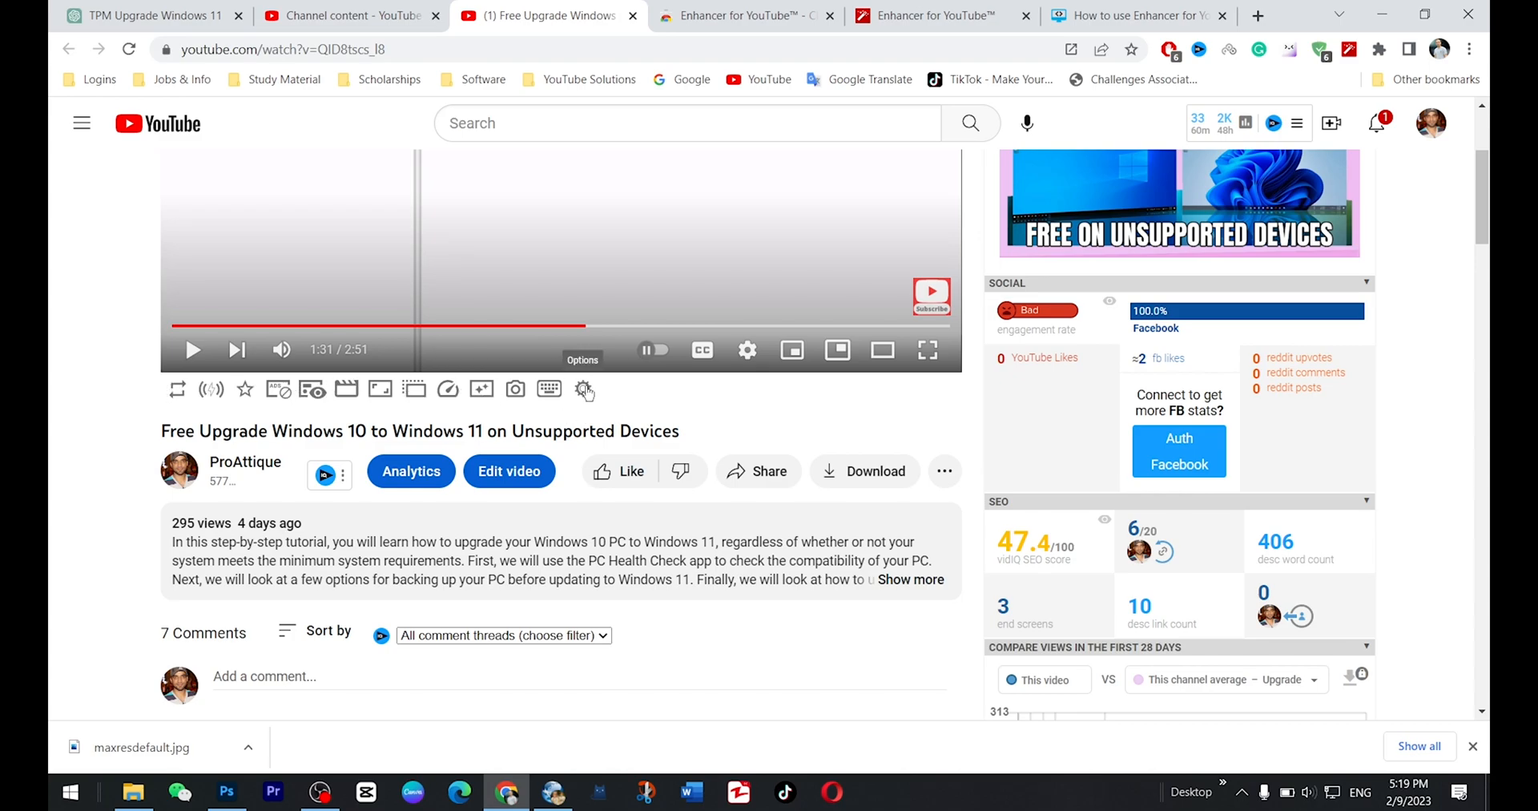
{"action": "left_click", "coordinate": [932, 14]}
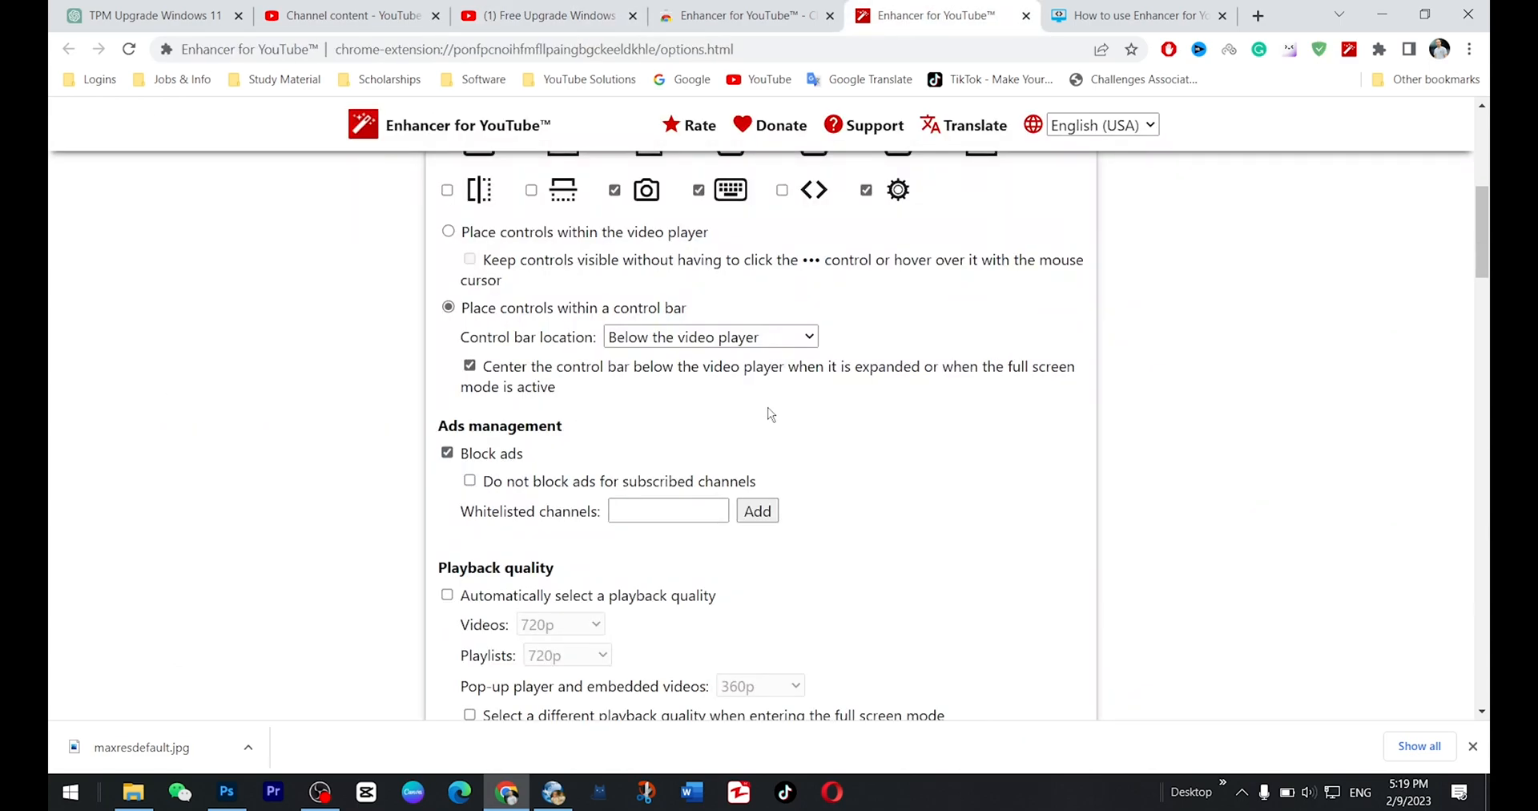
- Set Enhancer's automatic playback quality to 720p and return to the Windows 11 upgrade video
{"action": "scroll", "scroll_direction": "down", "scroll_amount": 3}
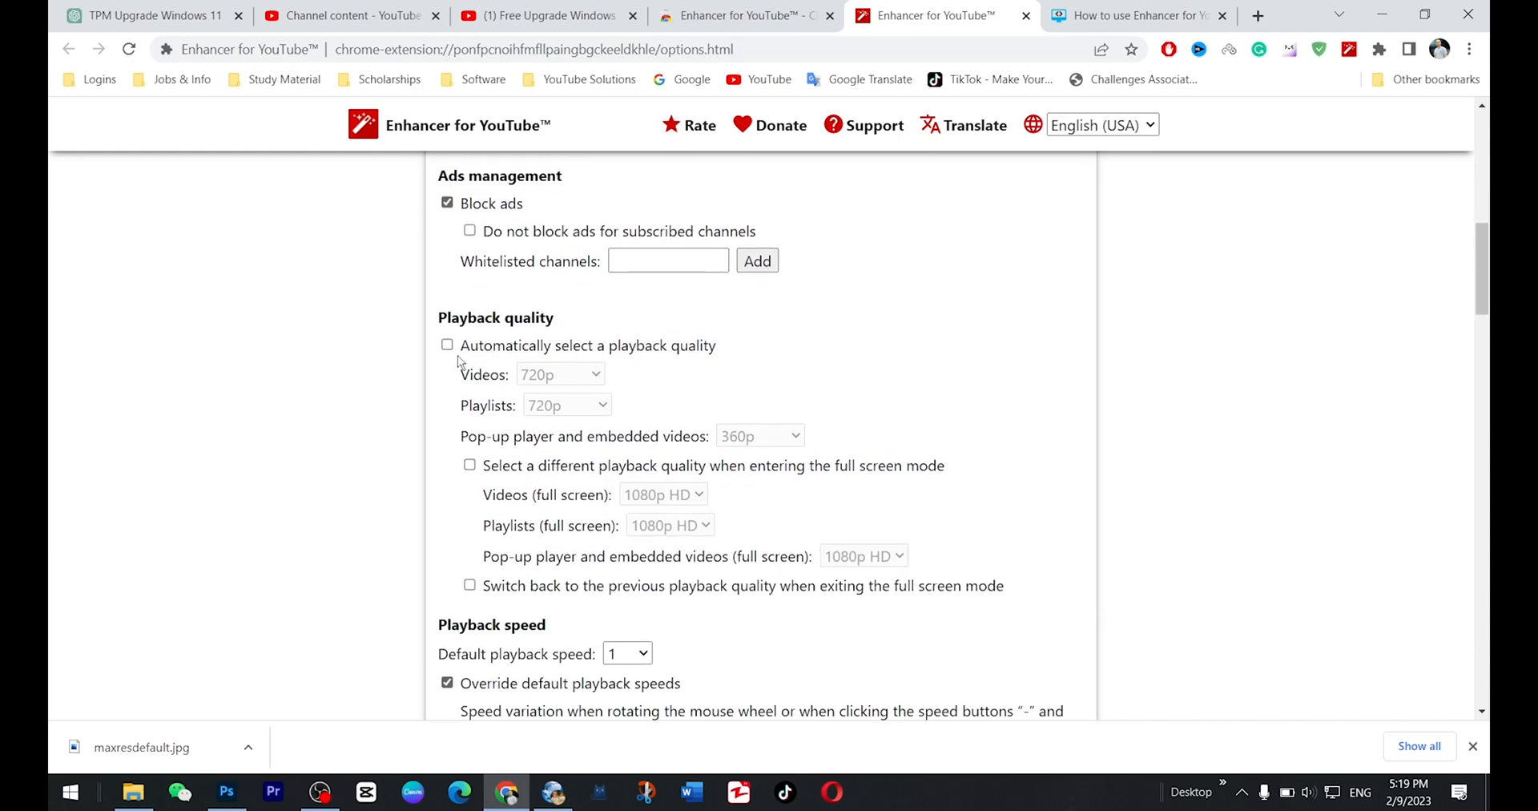
{"action": "scroll", "scroll_direction": "up", "scroll_amount": 3}
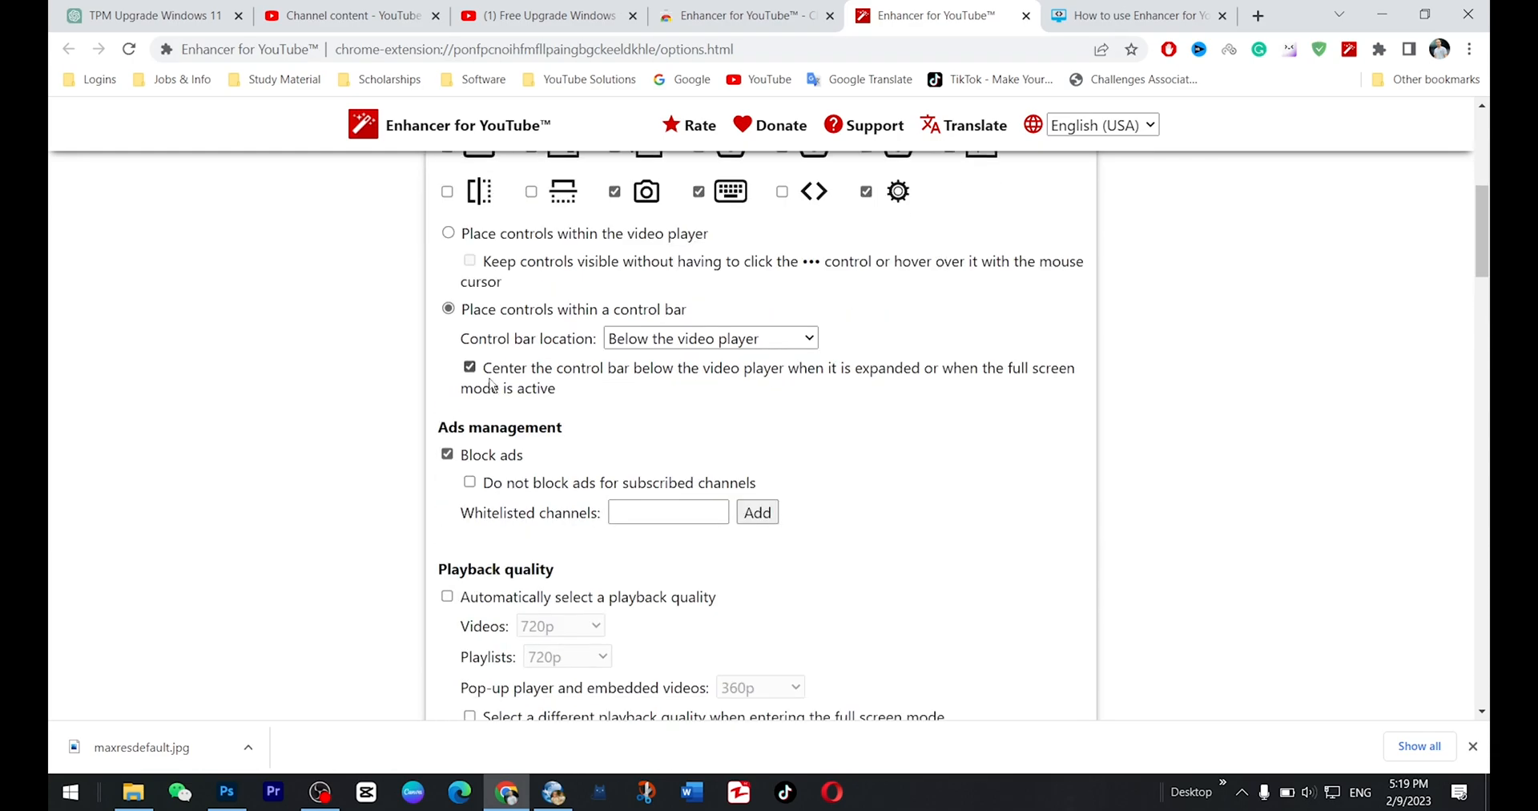
{"action": "scroll", "scroll_direction": "down", "scroll_amount": 3}
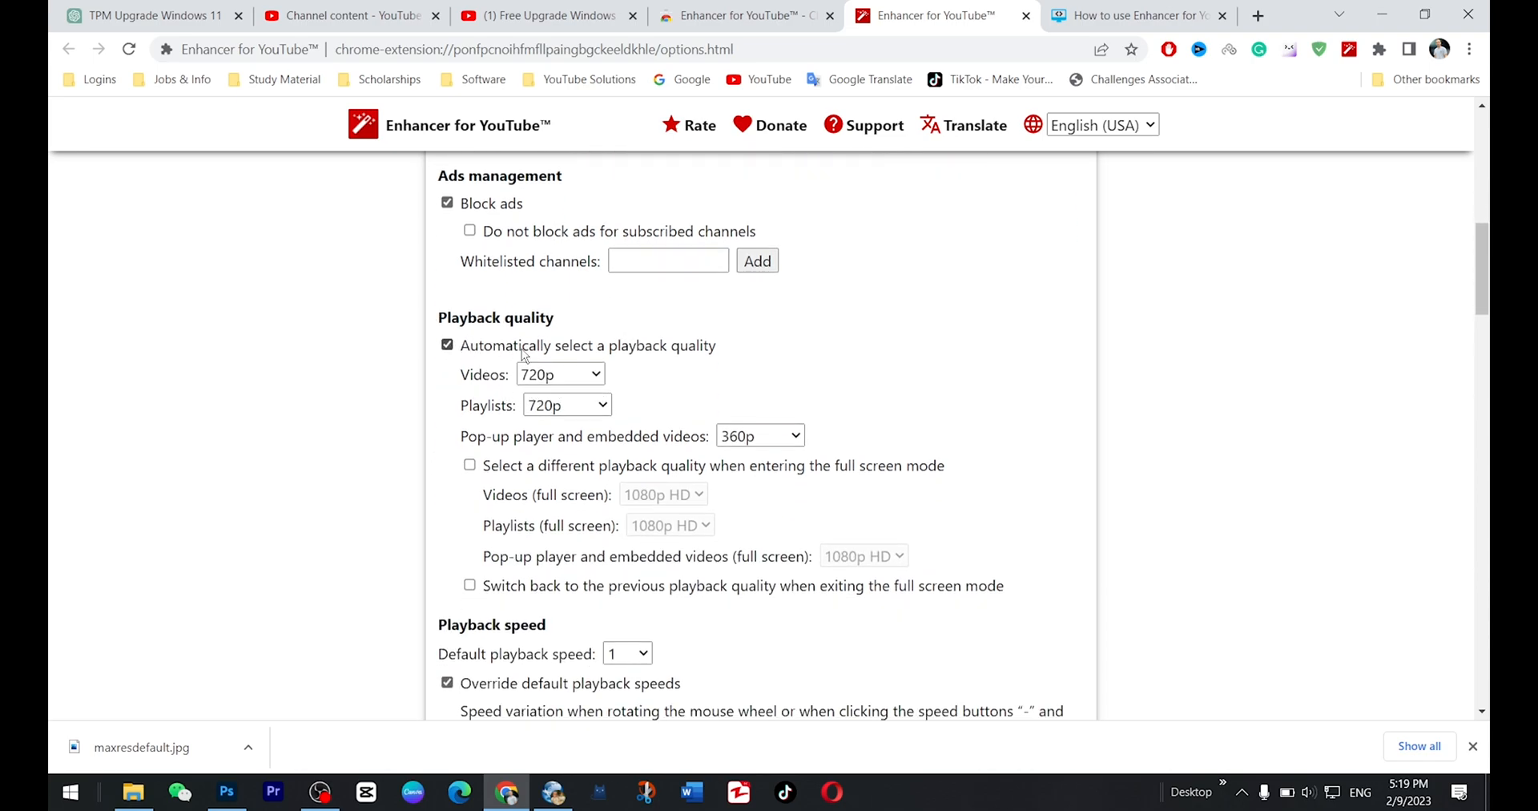
{"action": "mouse_move", "coordinate": [603, 355]}
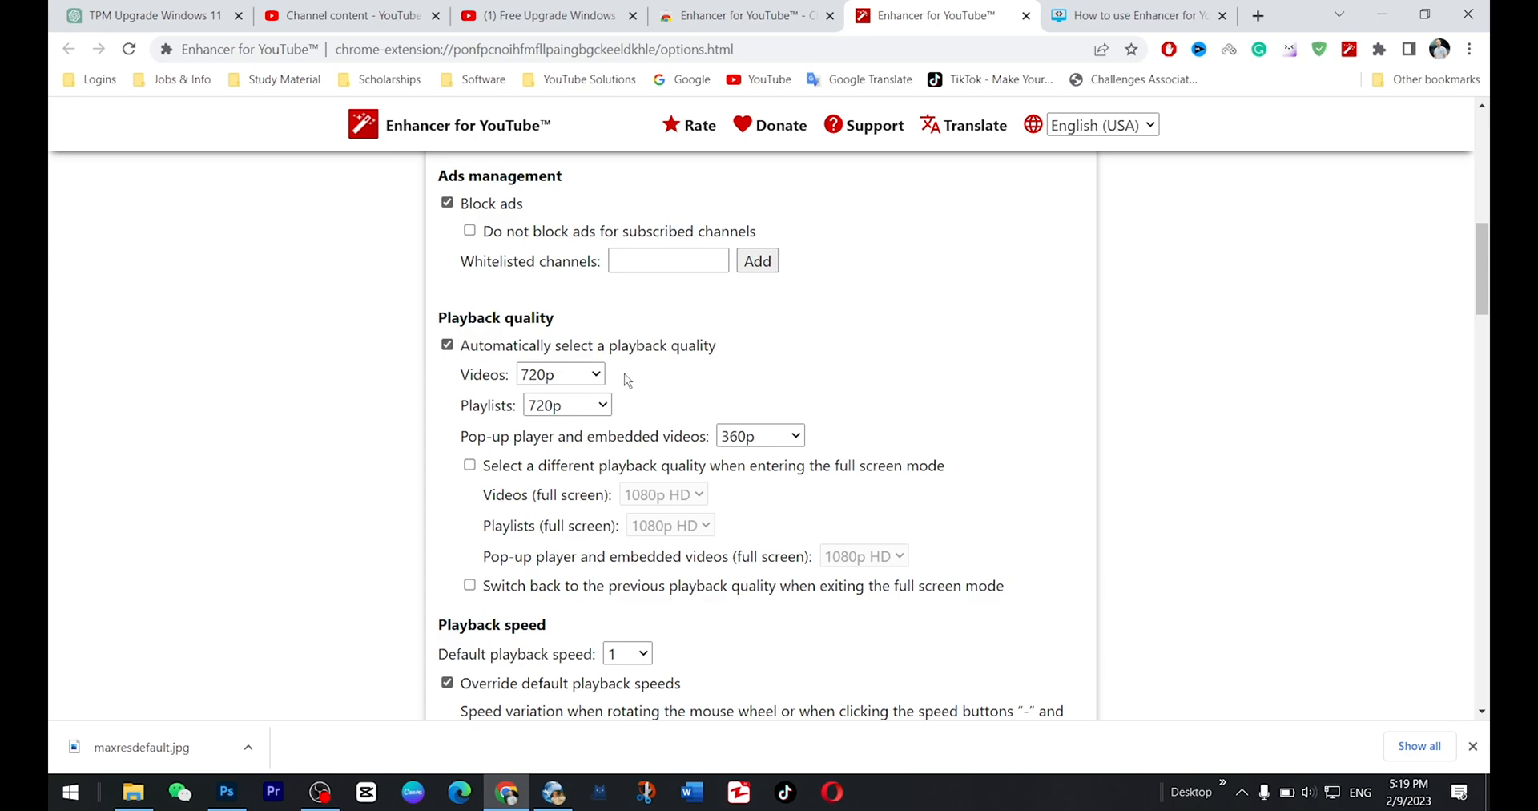
{"action": "left_click", "coordinate": [561, 373]}
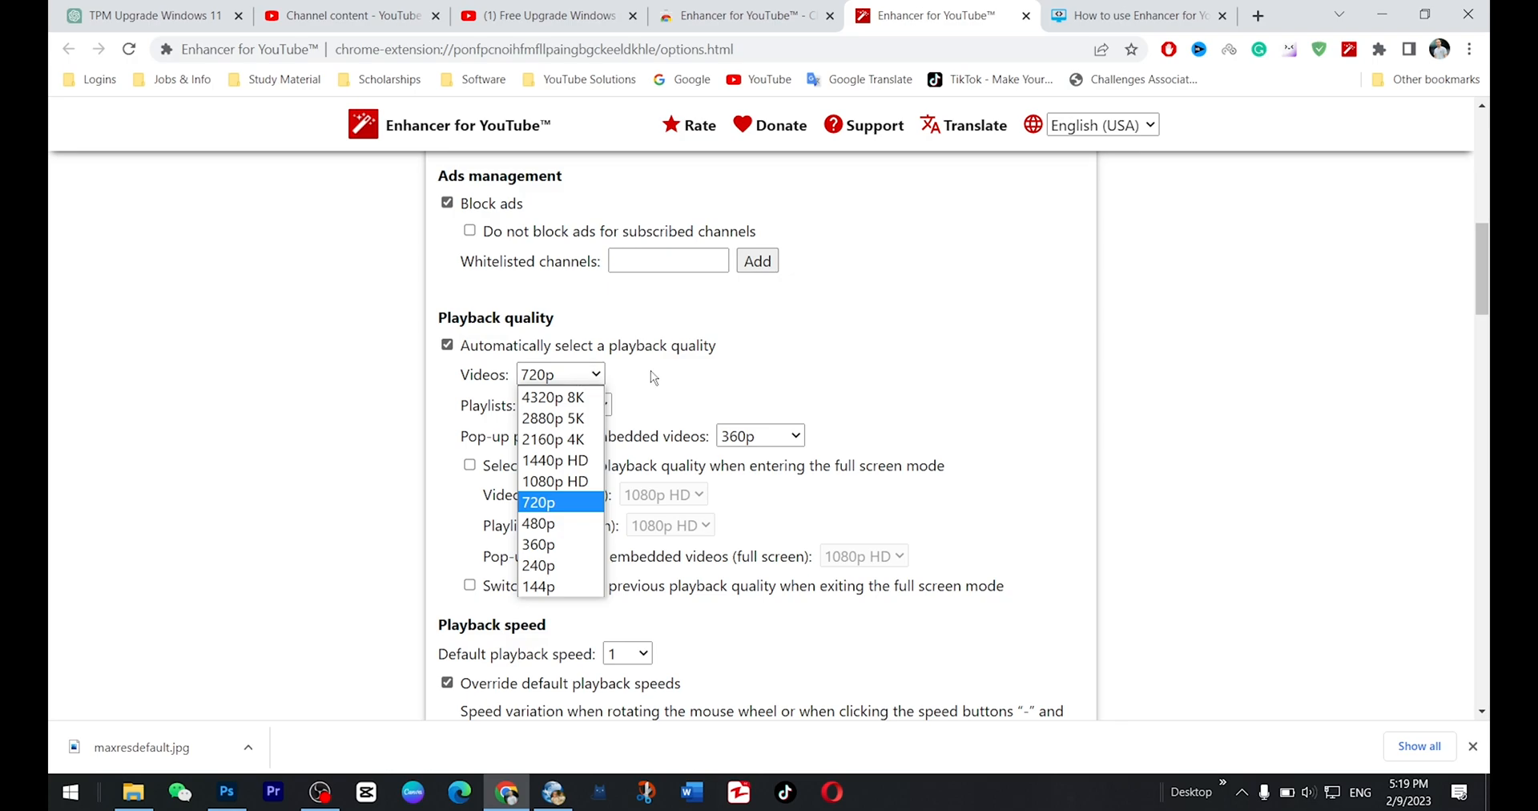
{"action": "mouse_move", "coordinate": [685, 377]}
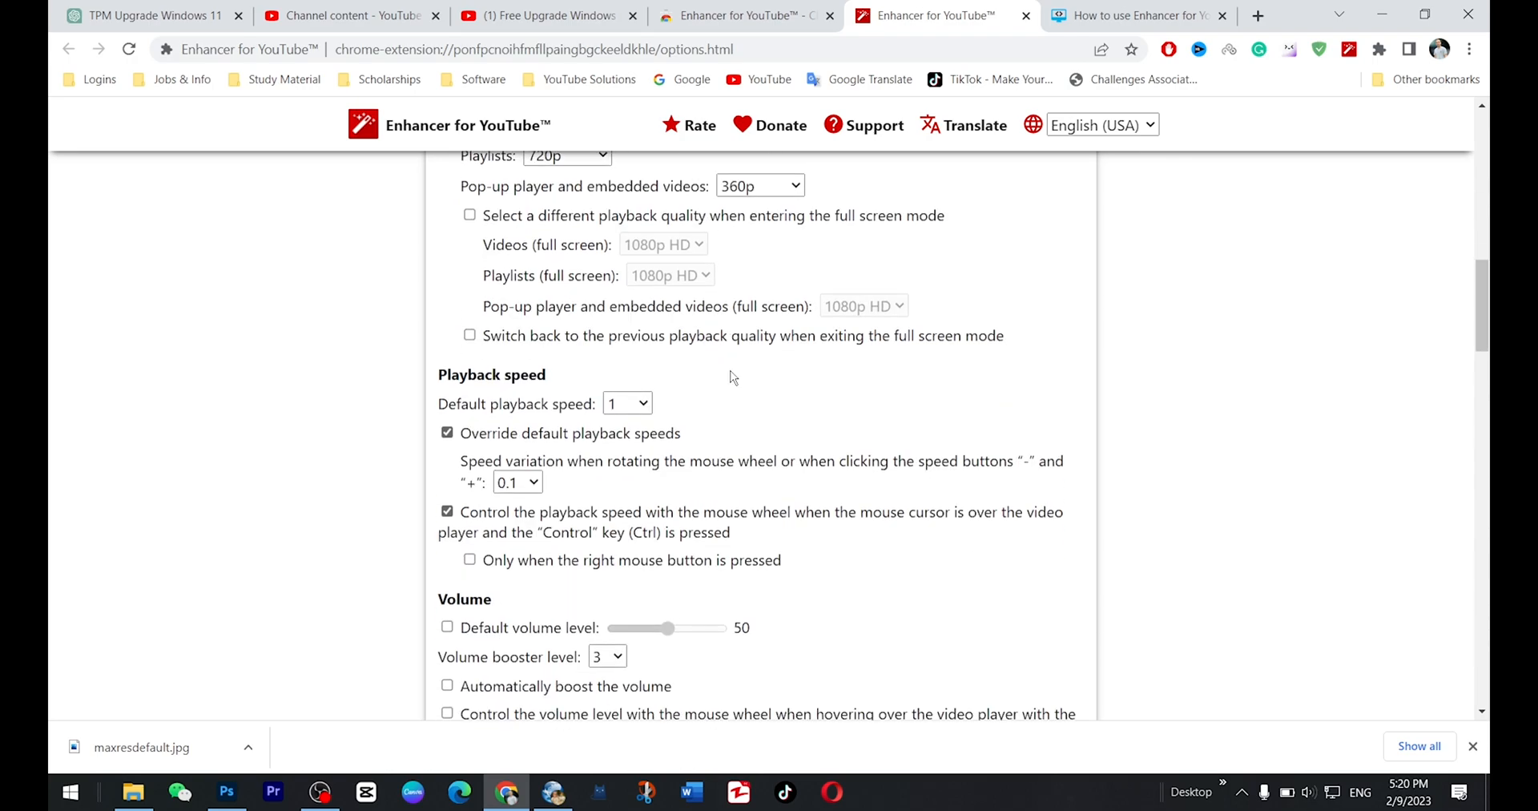
{"action": "scroll", "scroll_direction": "down", "scroll_amount": 3}
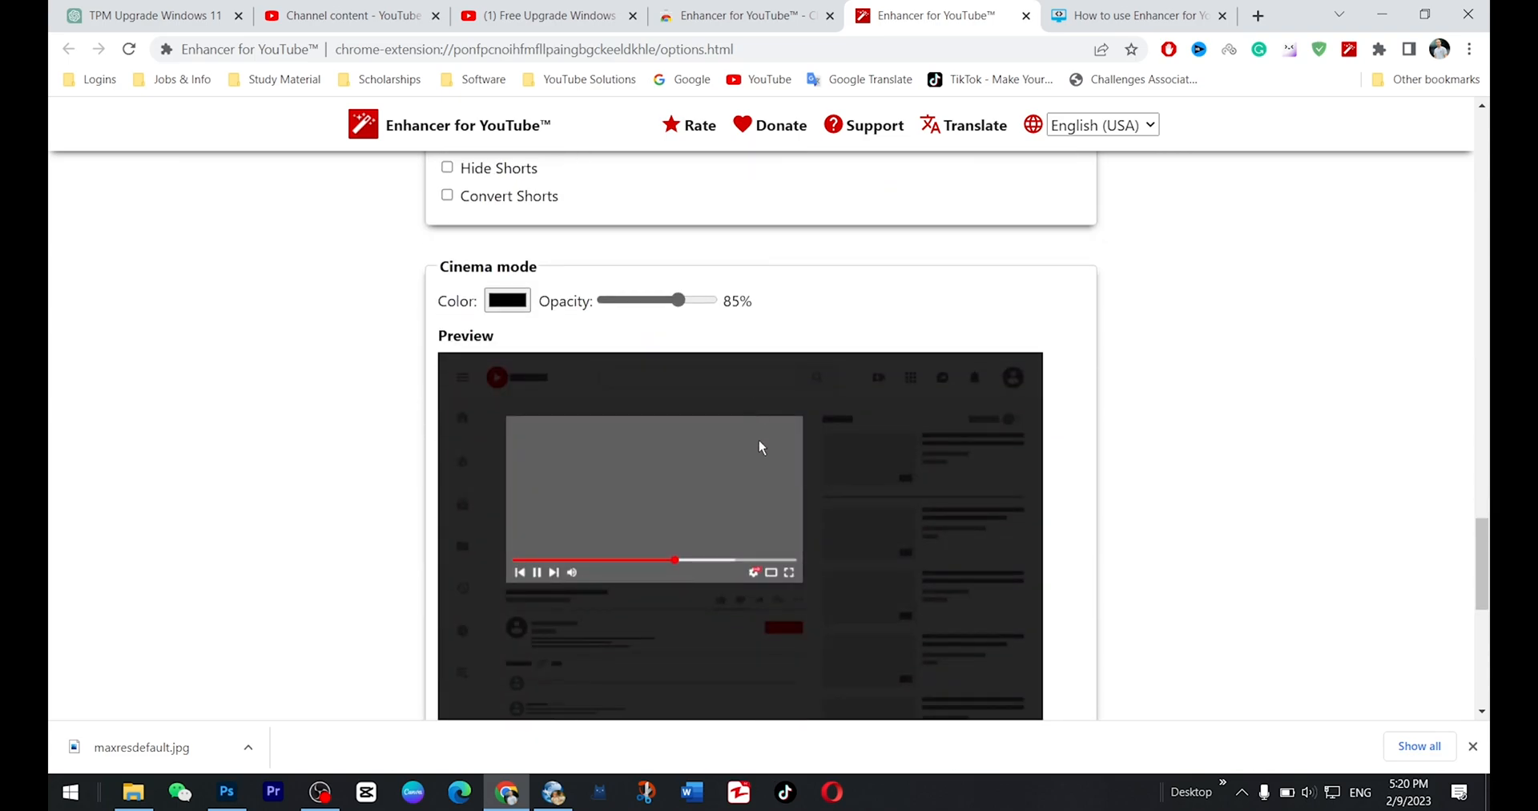
{"action": "left_click", "coordinate": [539, 16]}
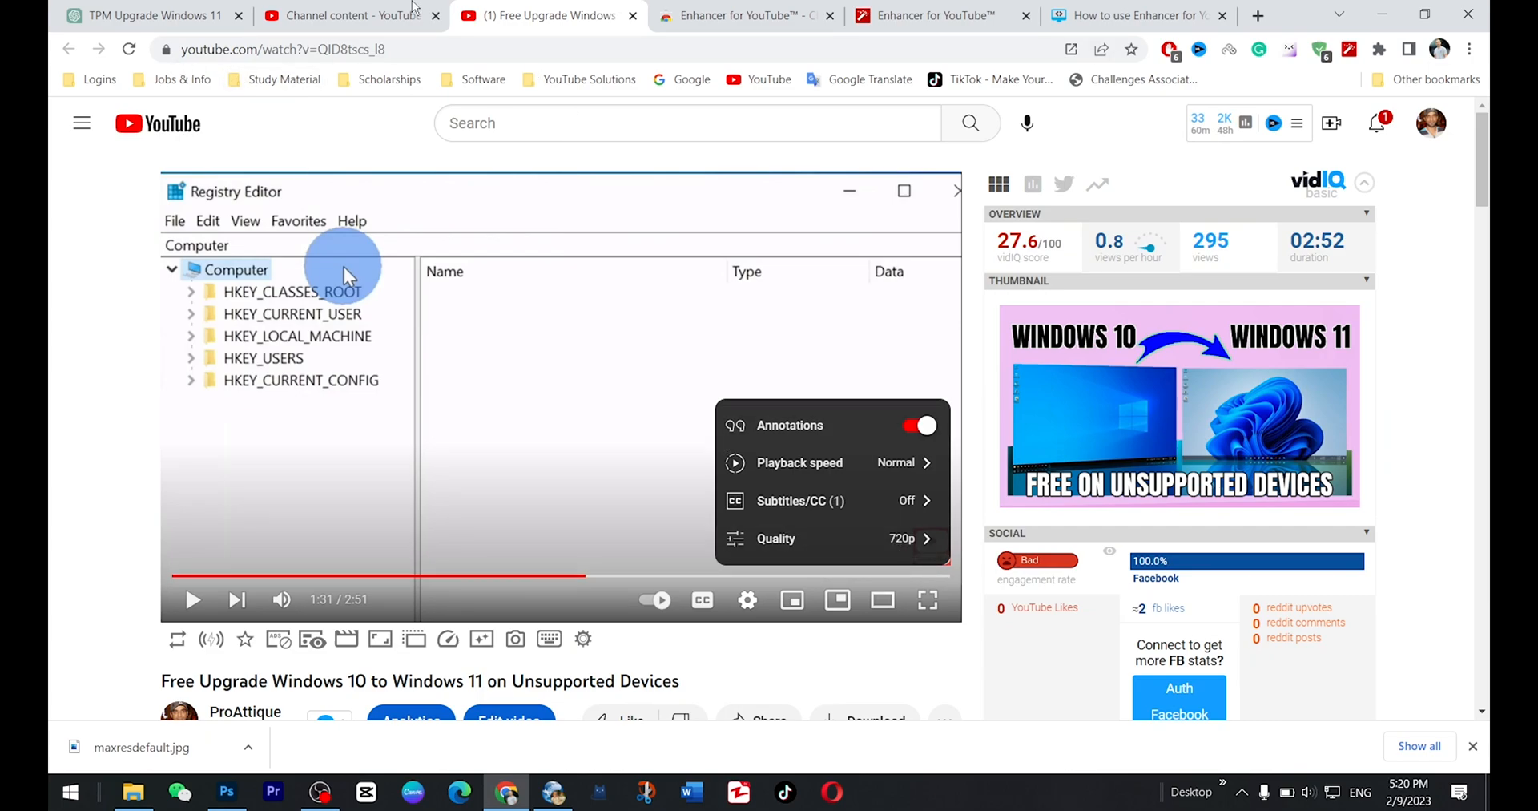
- Open the CapCut 1v1 edits video from the channel content, pause it and show its playback settings
{"action": "left_click", "coordinate": [342, 16]}
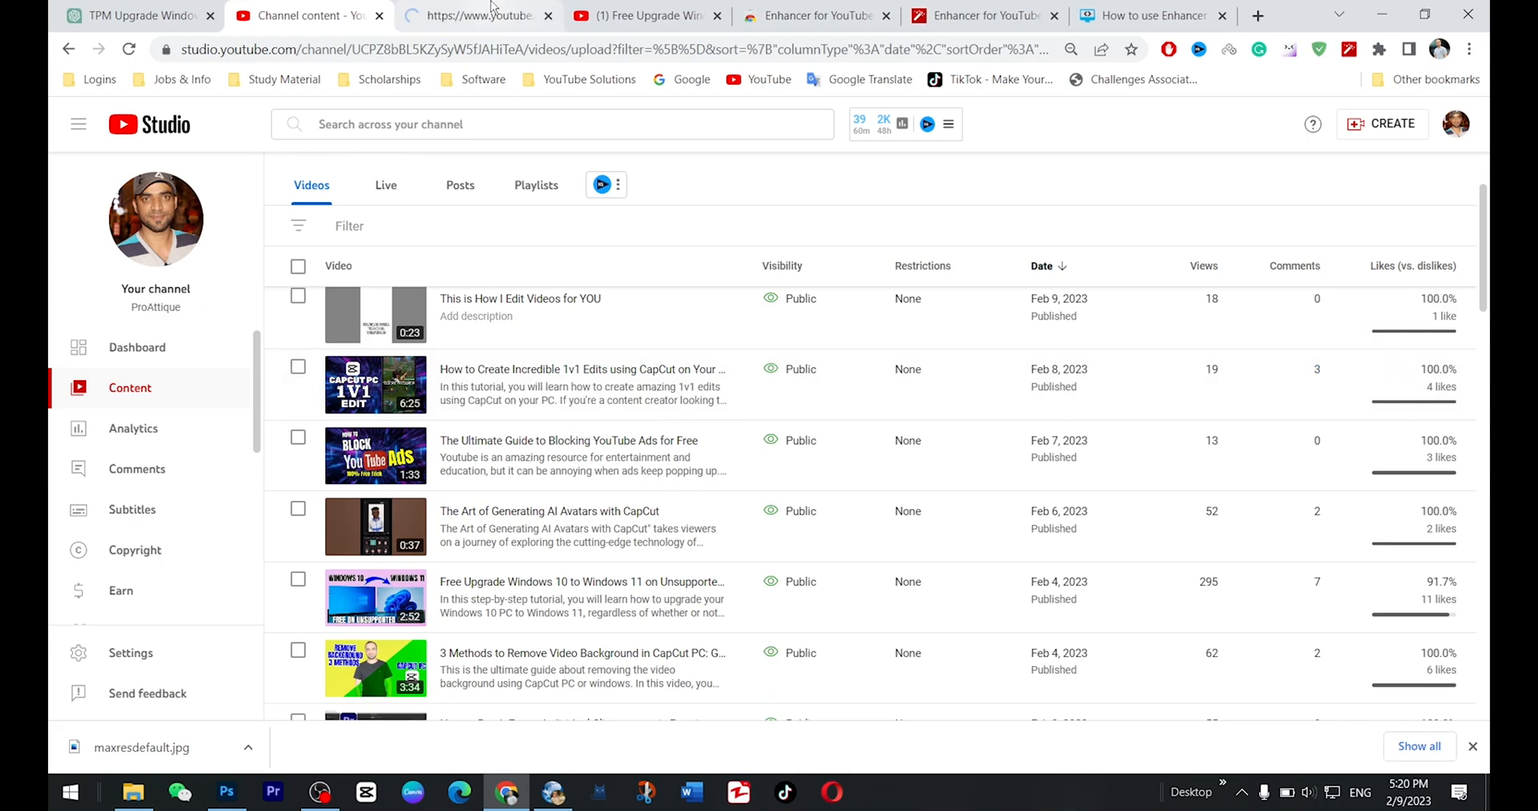
{"action": "left_click", "coordinate": [478, 16]}
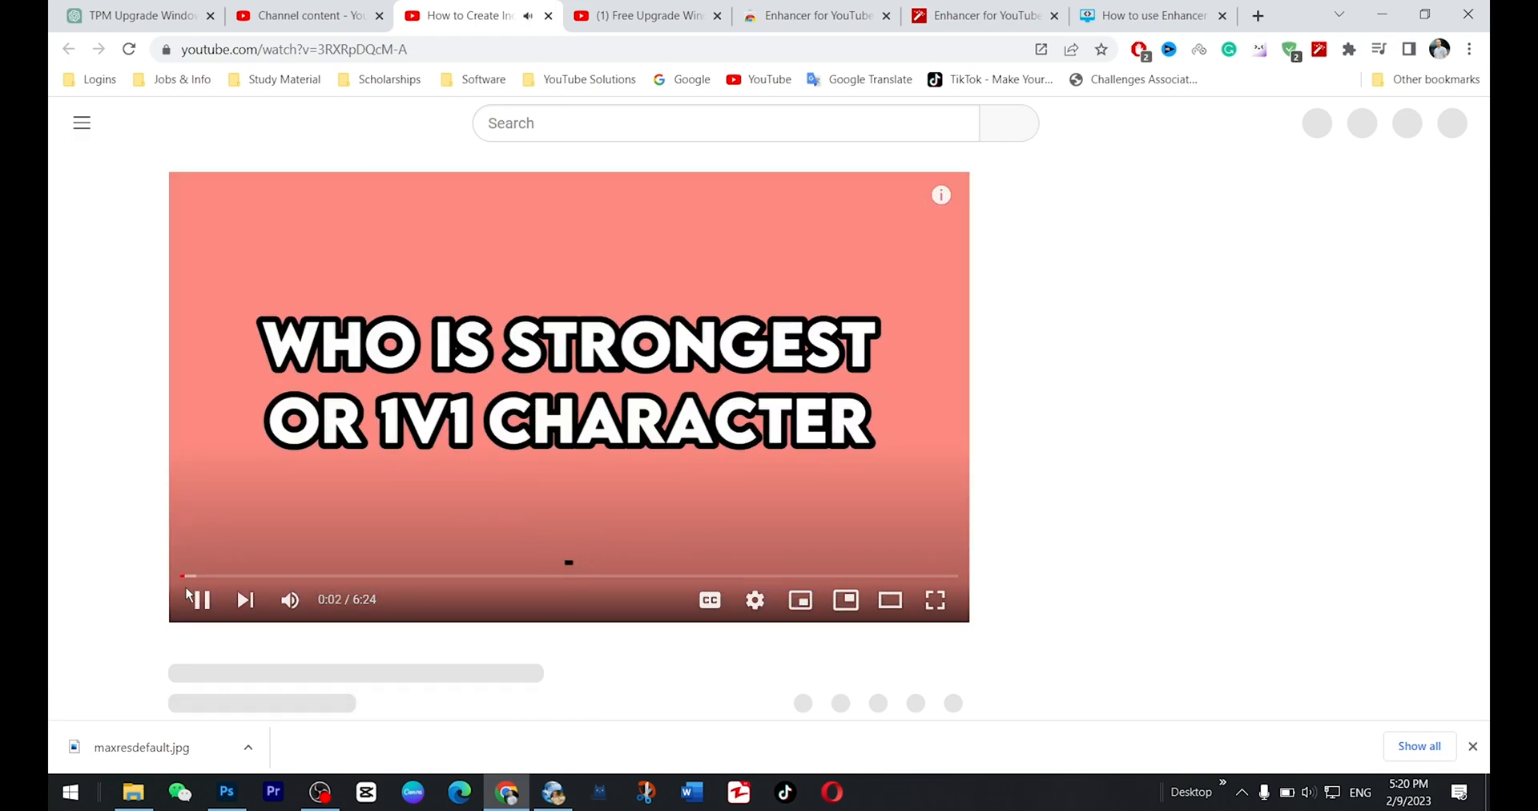
{"action": "left_click", "coordinate": [198, 599]}
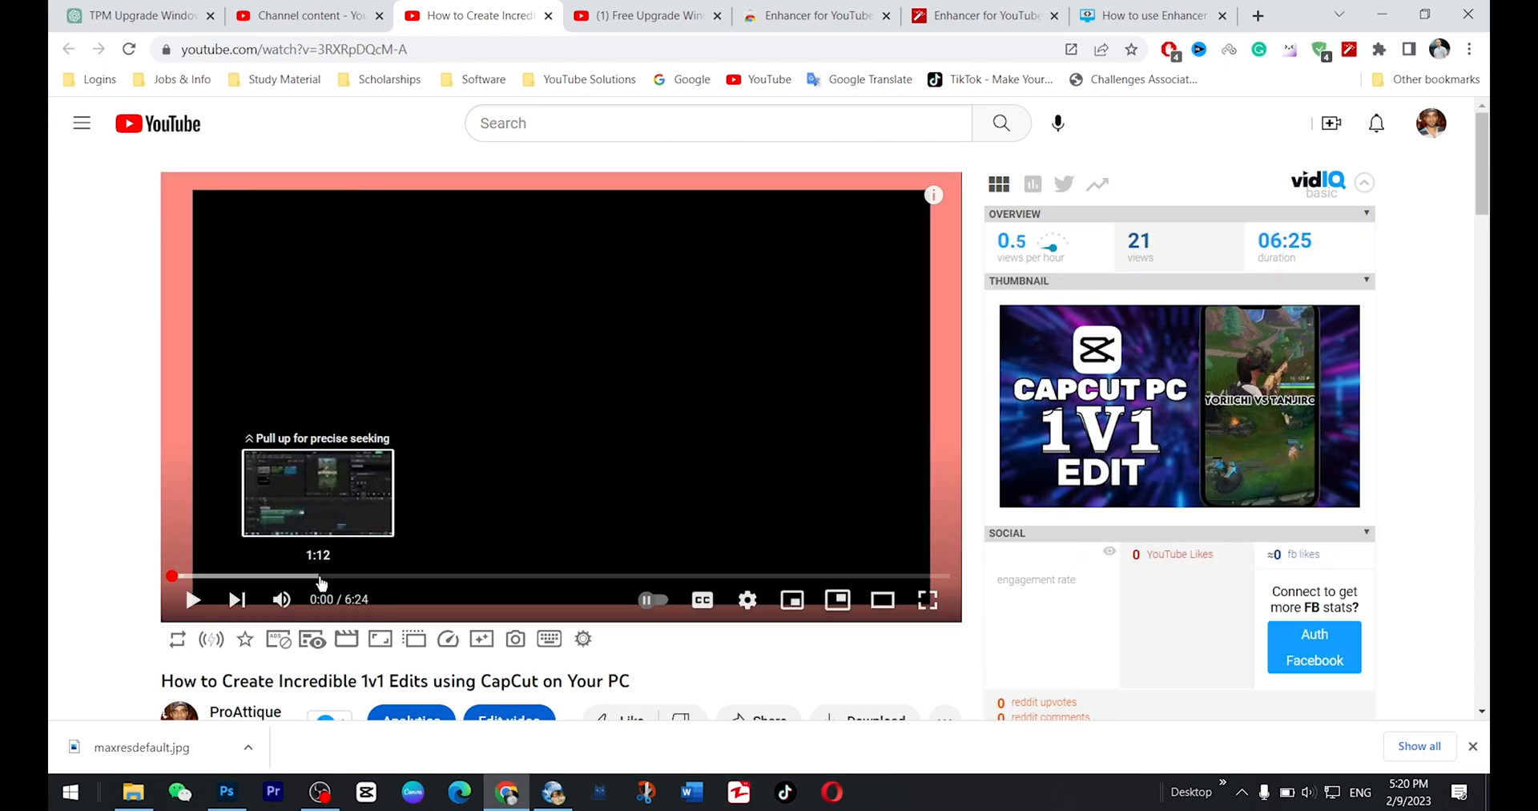
{"action": "mouse_move", "coordinate": [746, 599]}
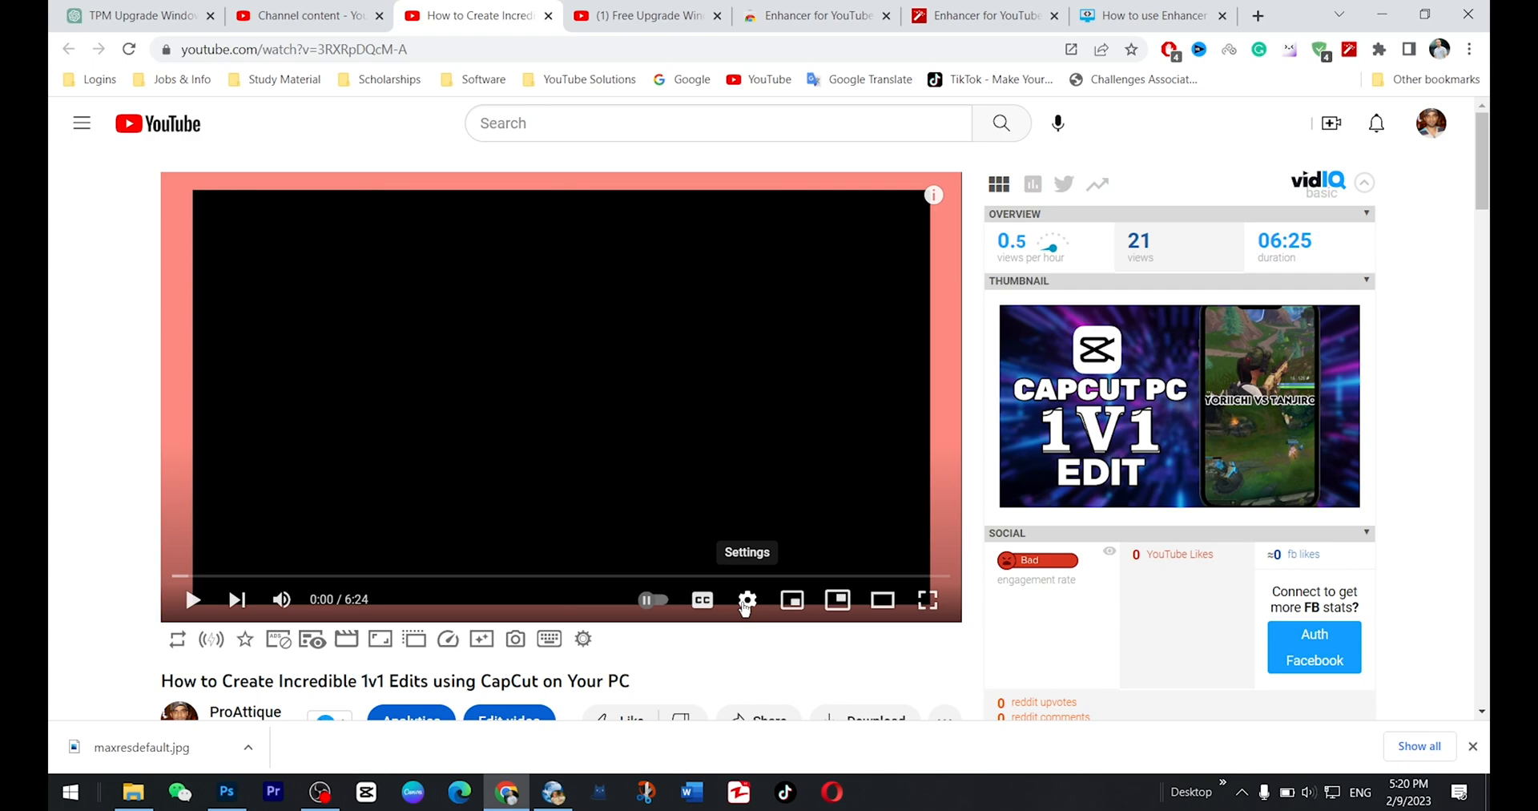
{"action": "left_click", "coordinate": [746, 599]}
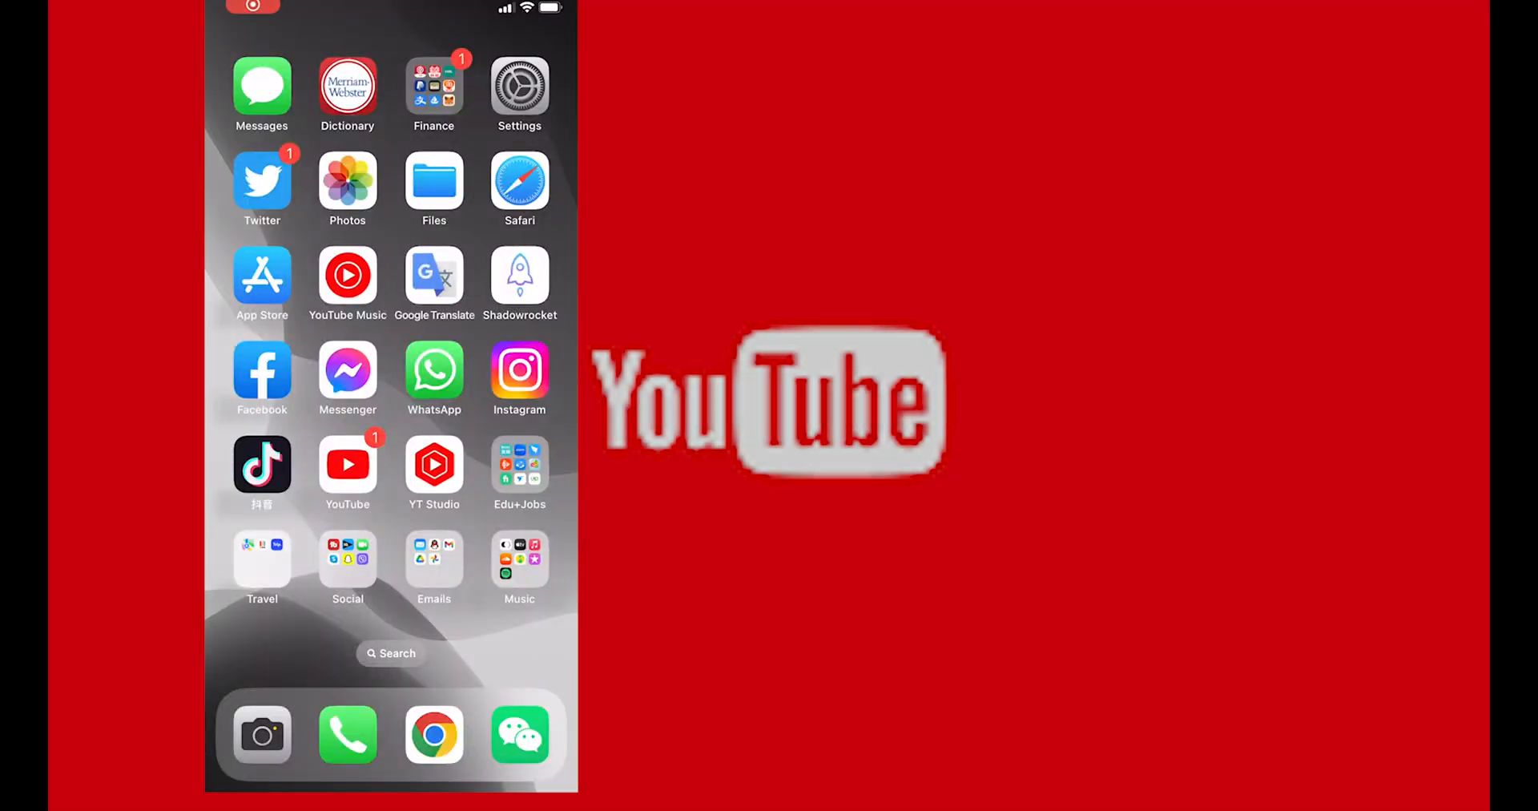
- Set Video quality preferences to Higher picture quality on both Wi-Fi and mobile networks
{"action": "left_click", "coordinate": [347, 466]}
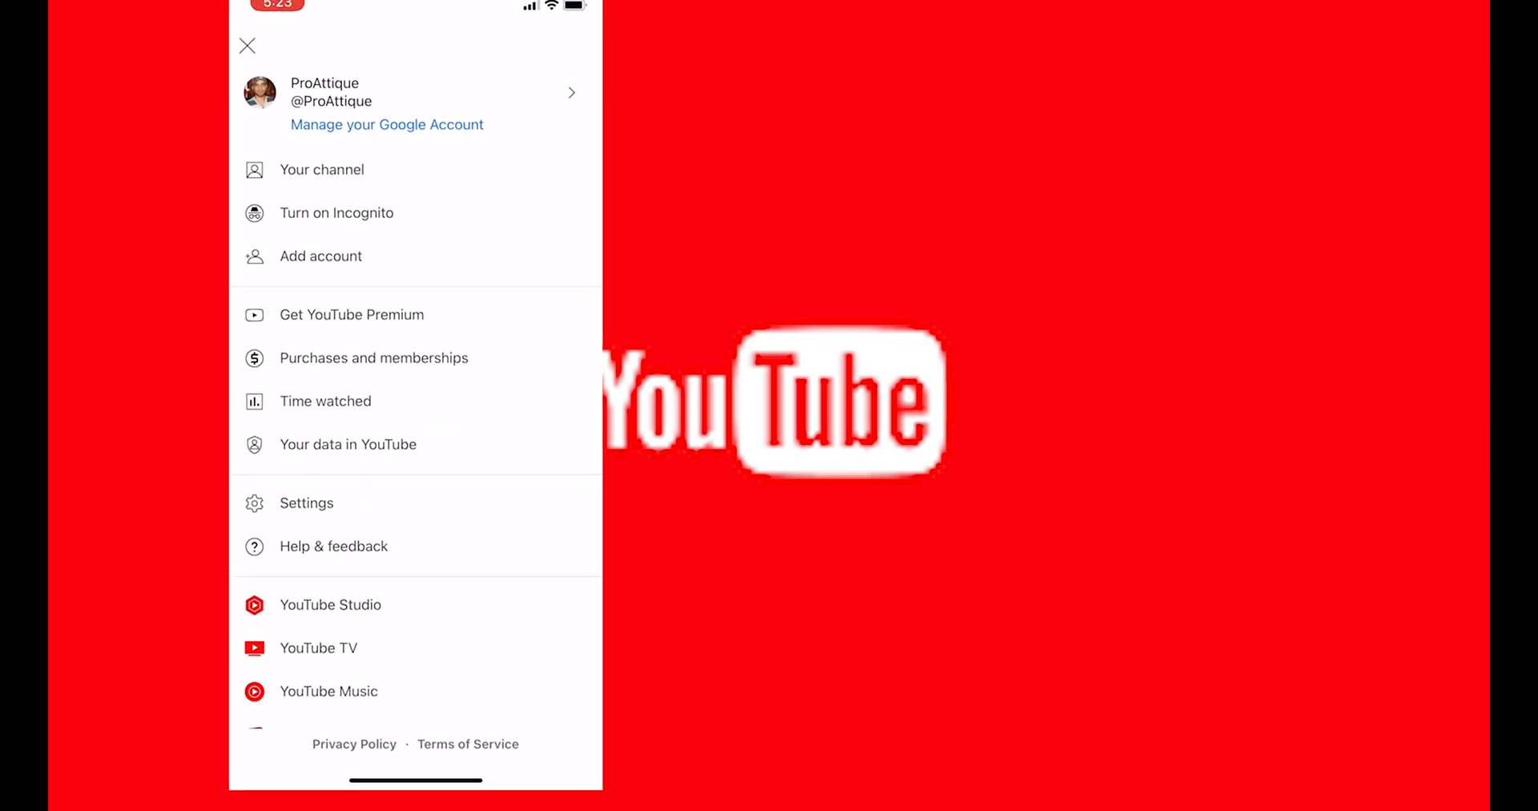
{"action": "left_click", "coordinate": [306, 503]}
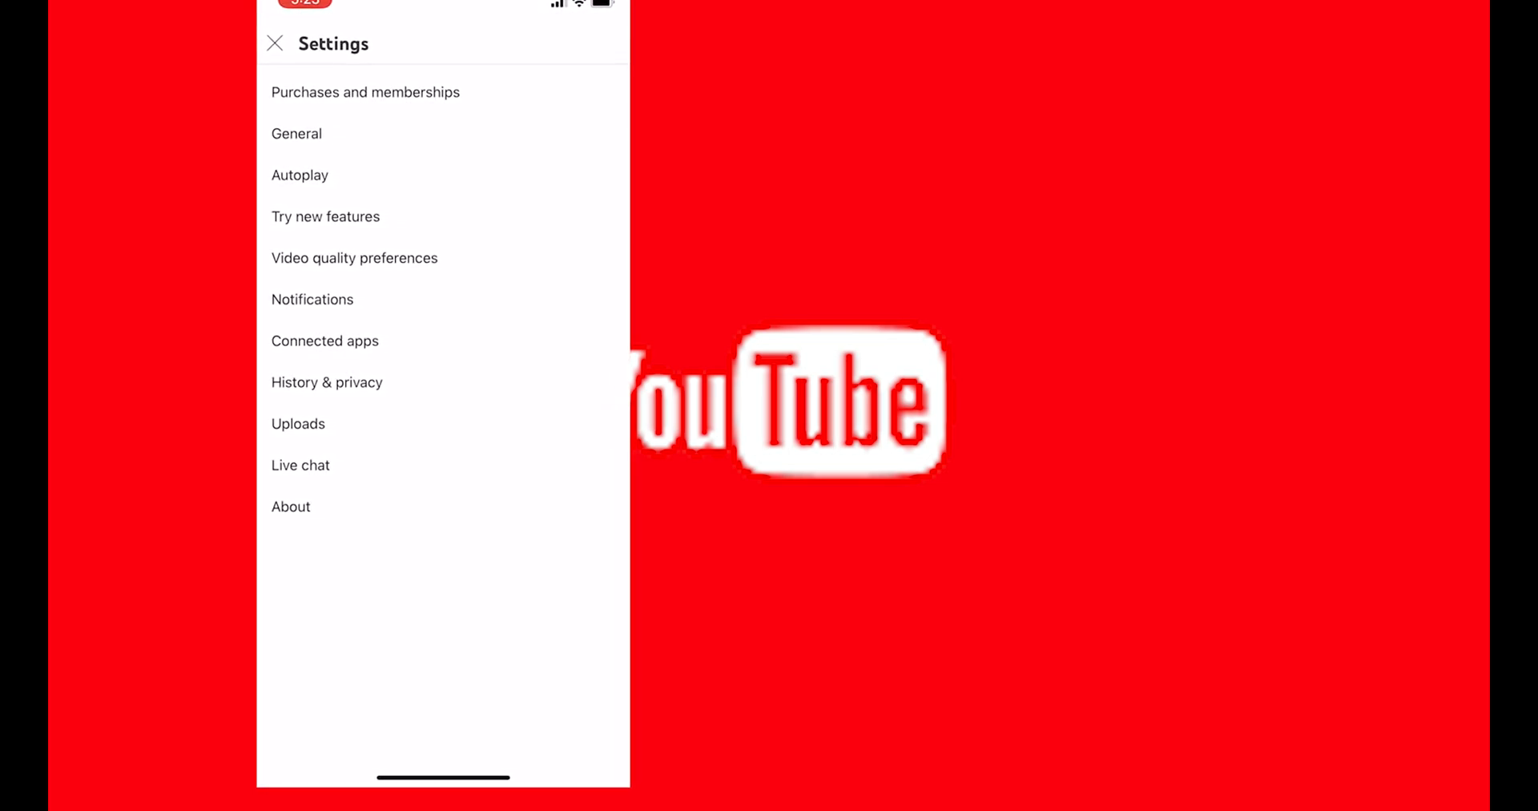
{"action": "left_click", "coordinate": [354, 256]}
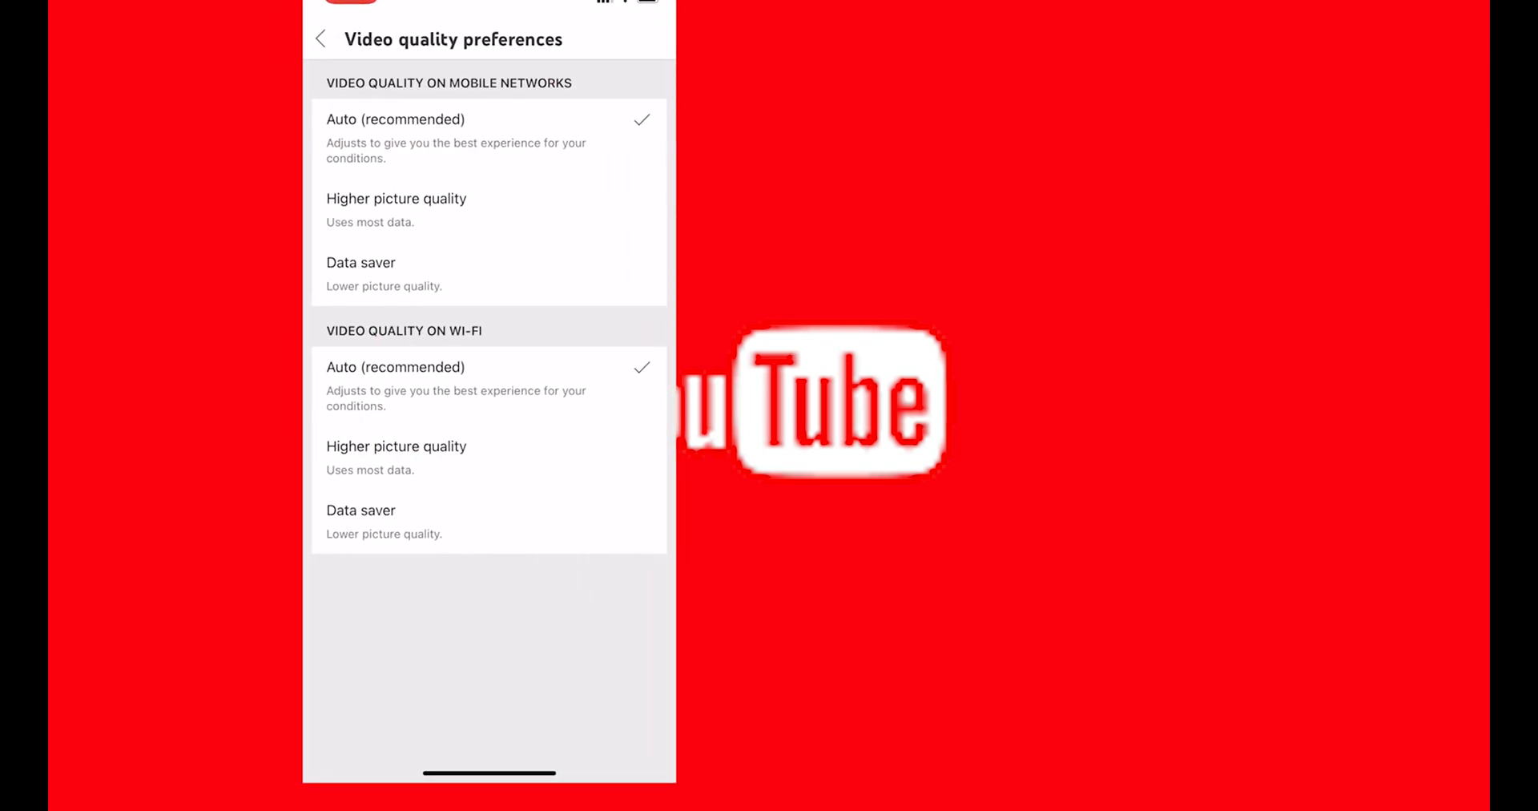
{"action": "left_click", "coordinate": [413, 445]}
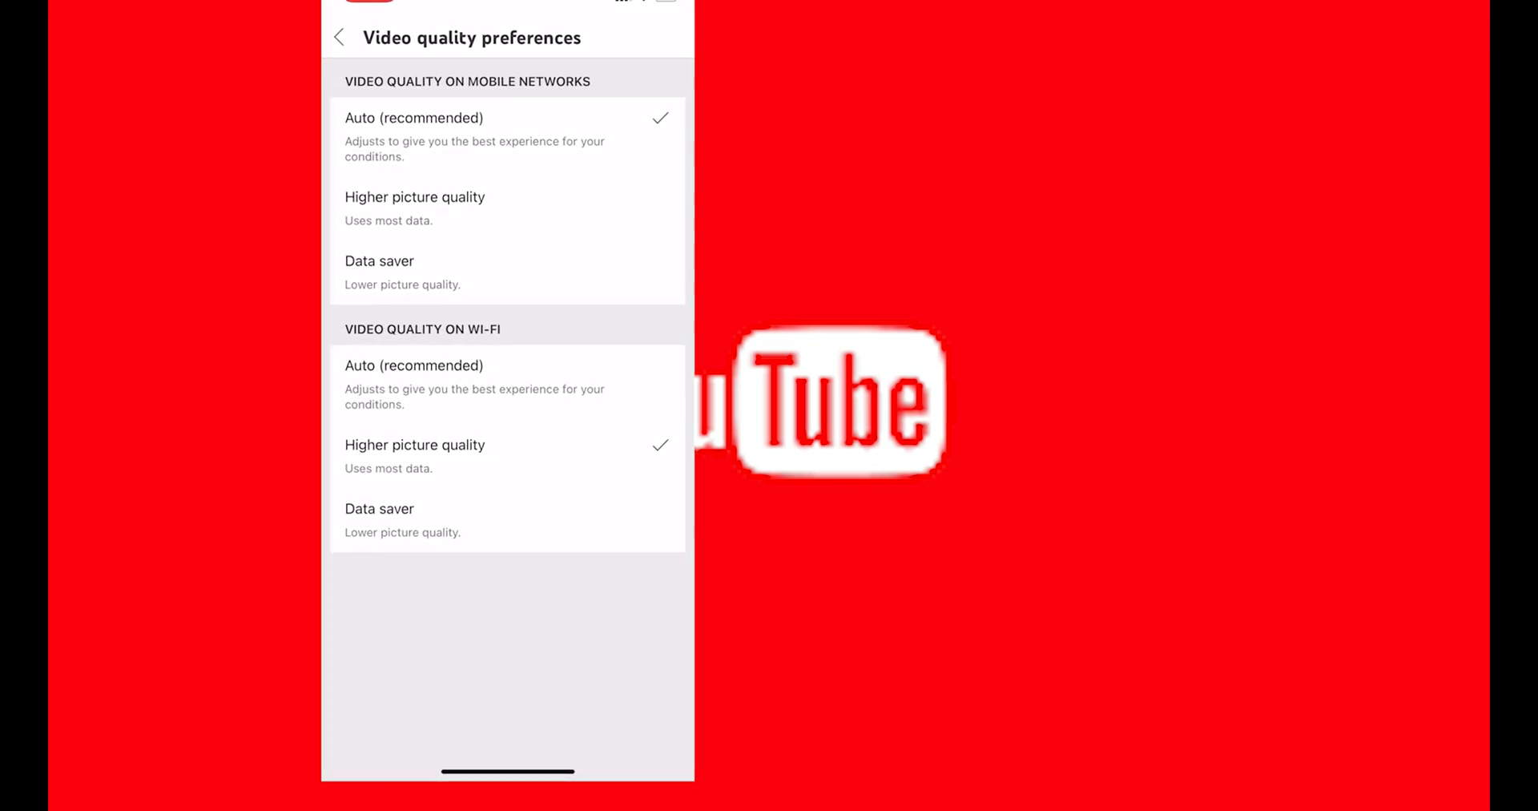
{"action": "left_click", "coordinate": [423, 197]}
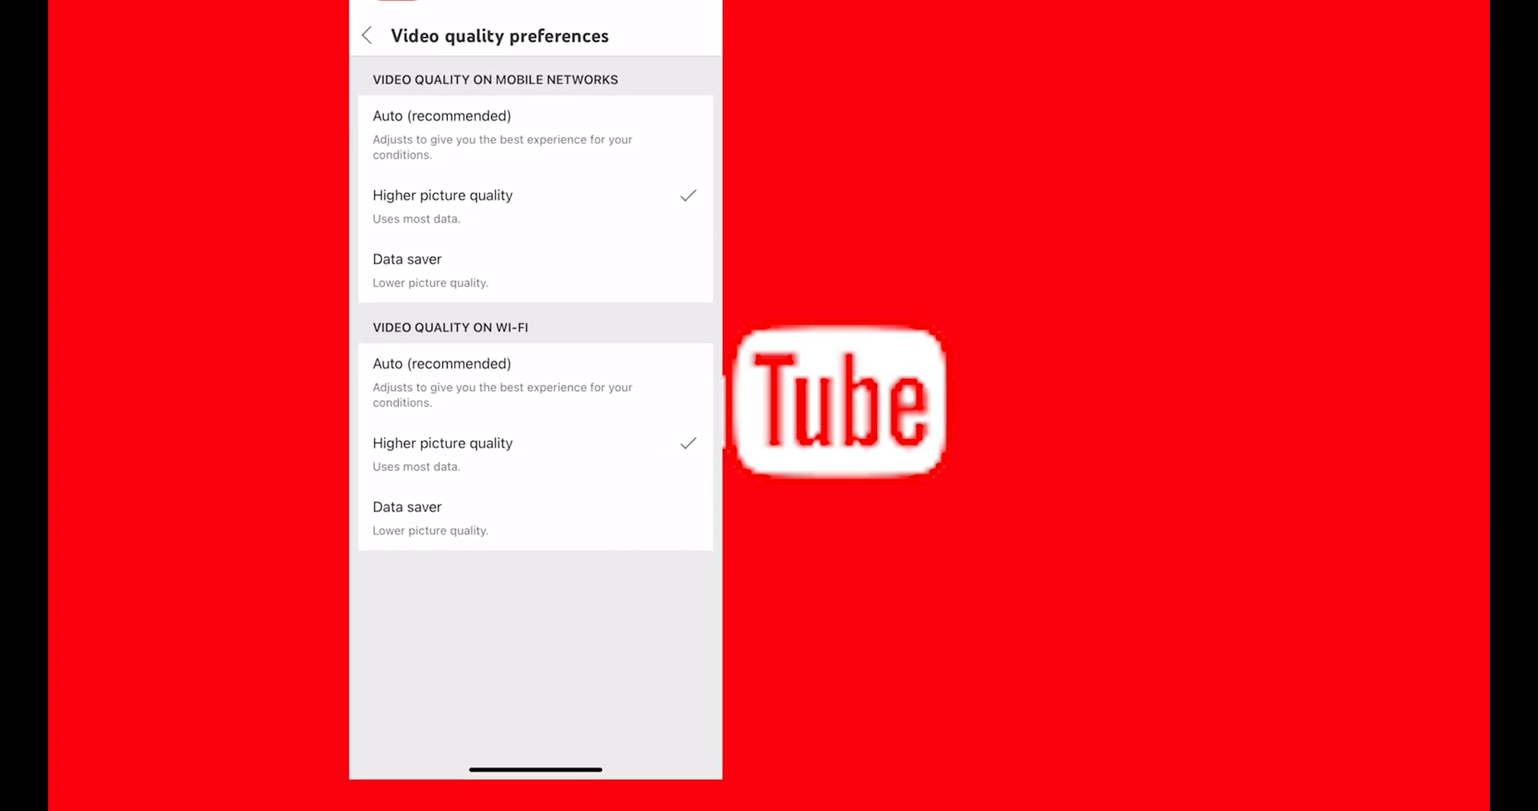
{"action": "left_click", "coordinate": [366, 35]}
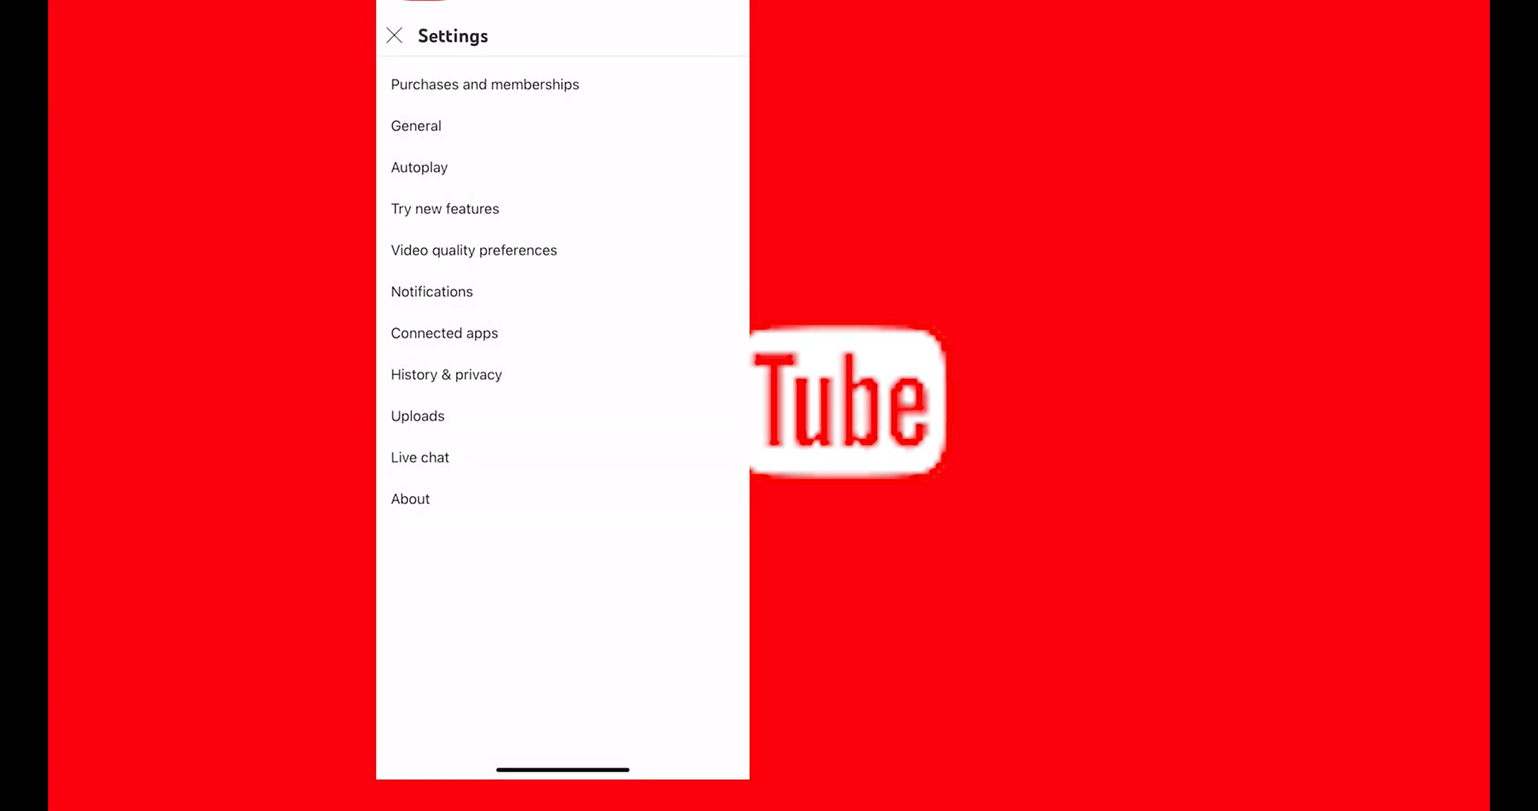
- Play a video from the home feed and show its quality as Higher picture quality (720p50)
{"action": "left_click", "coordinate": [394, 37]}
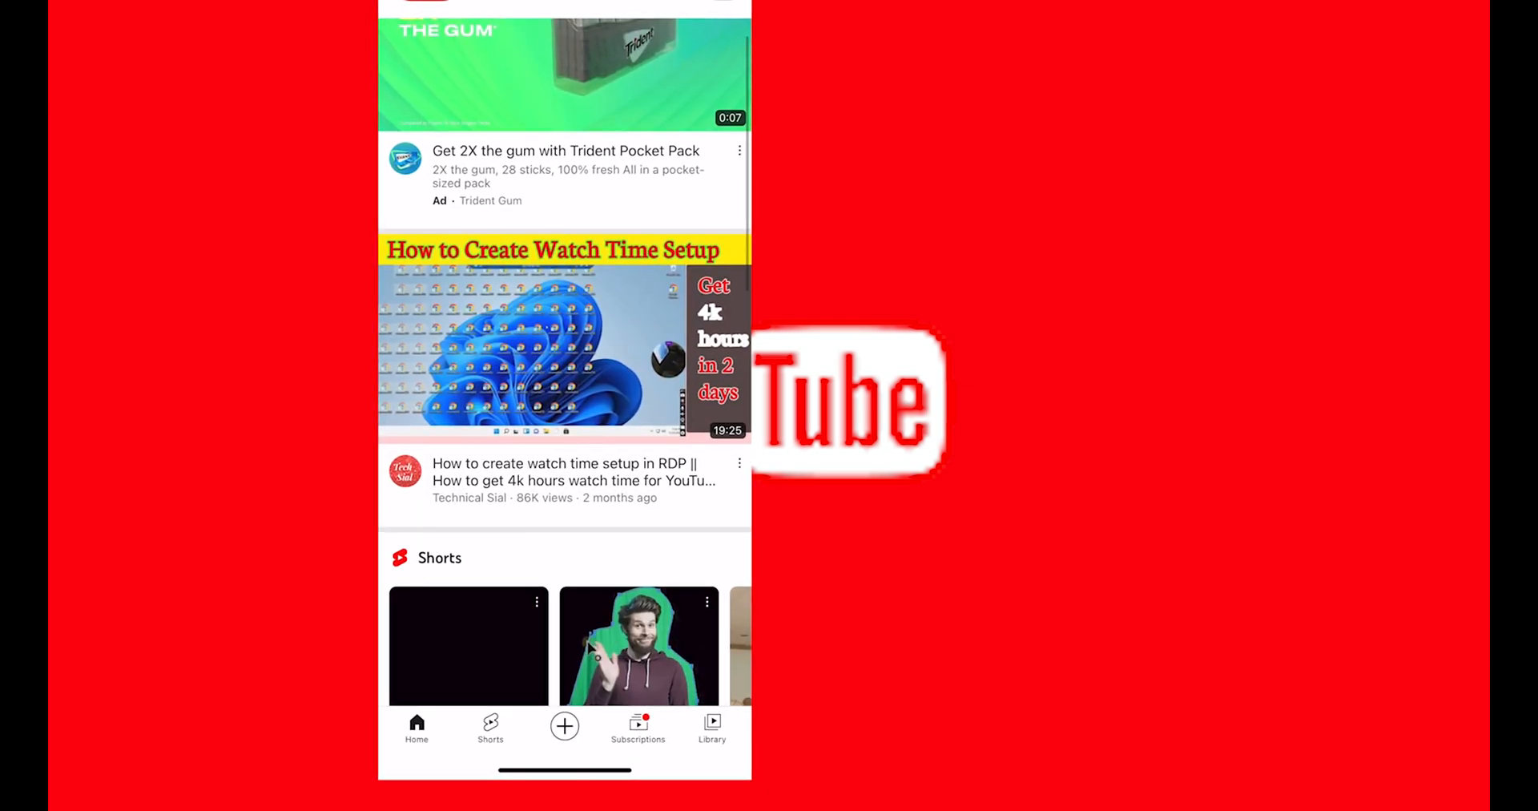
{"action": "scroll", "scroll_direction": "down", "scroll_amount": 3}
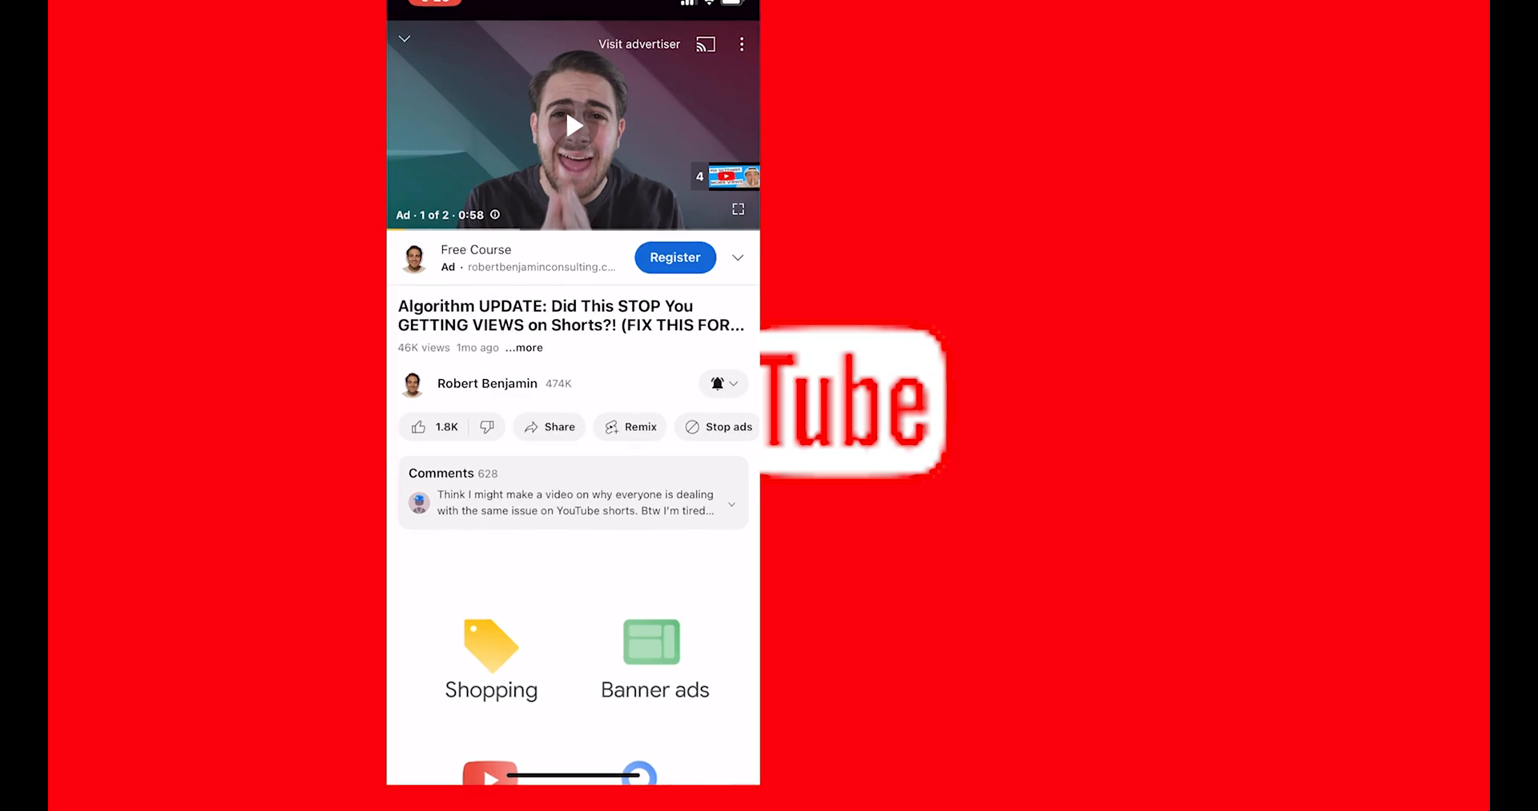
{"action": "left_click", "coordinate": [742, 45]}
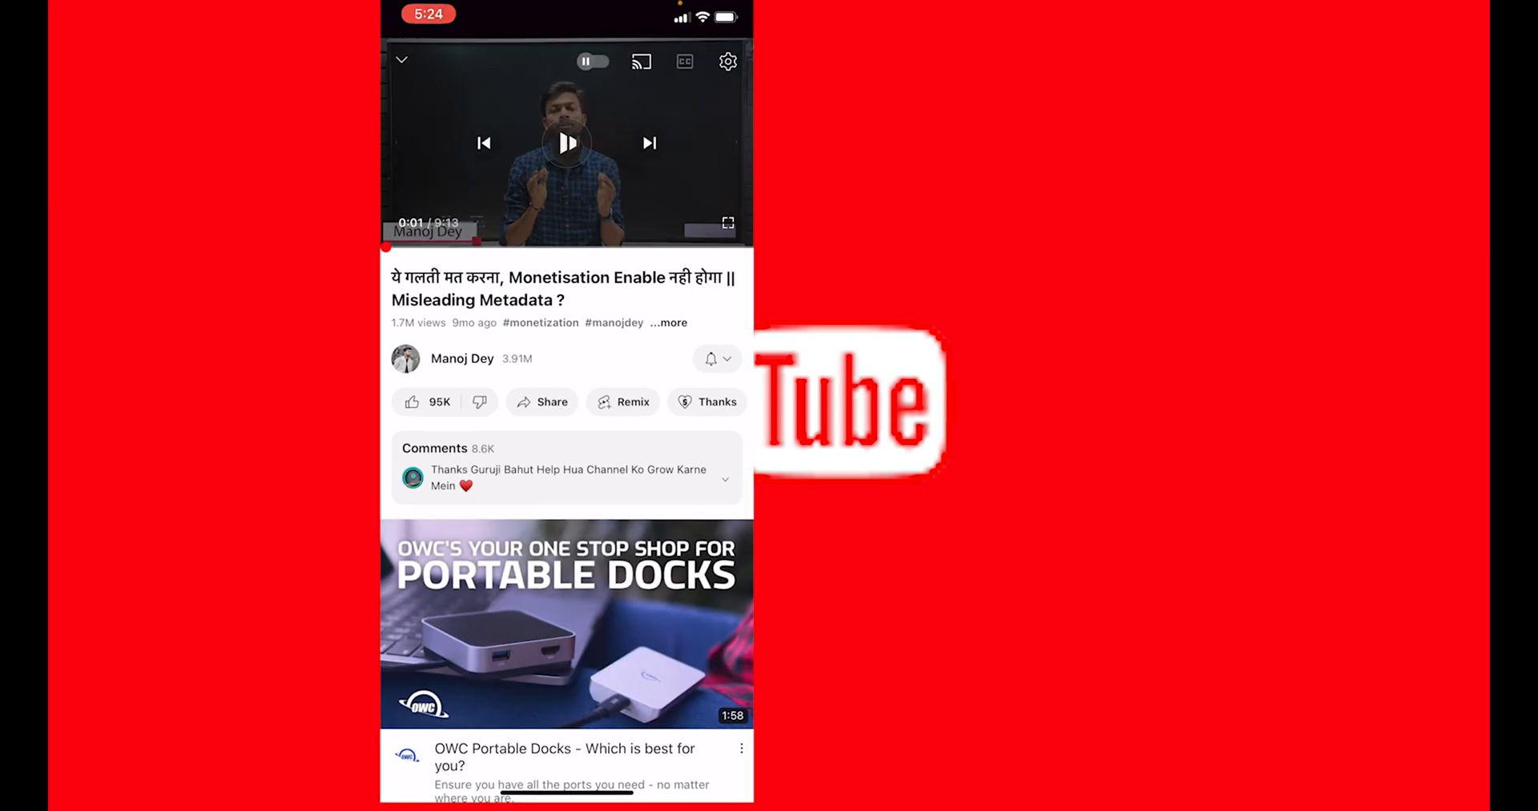
{"action": "left_click", "coordinate": [727, 63]}
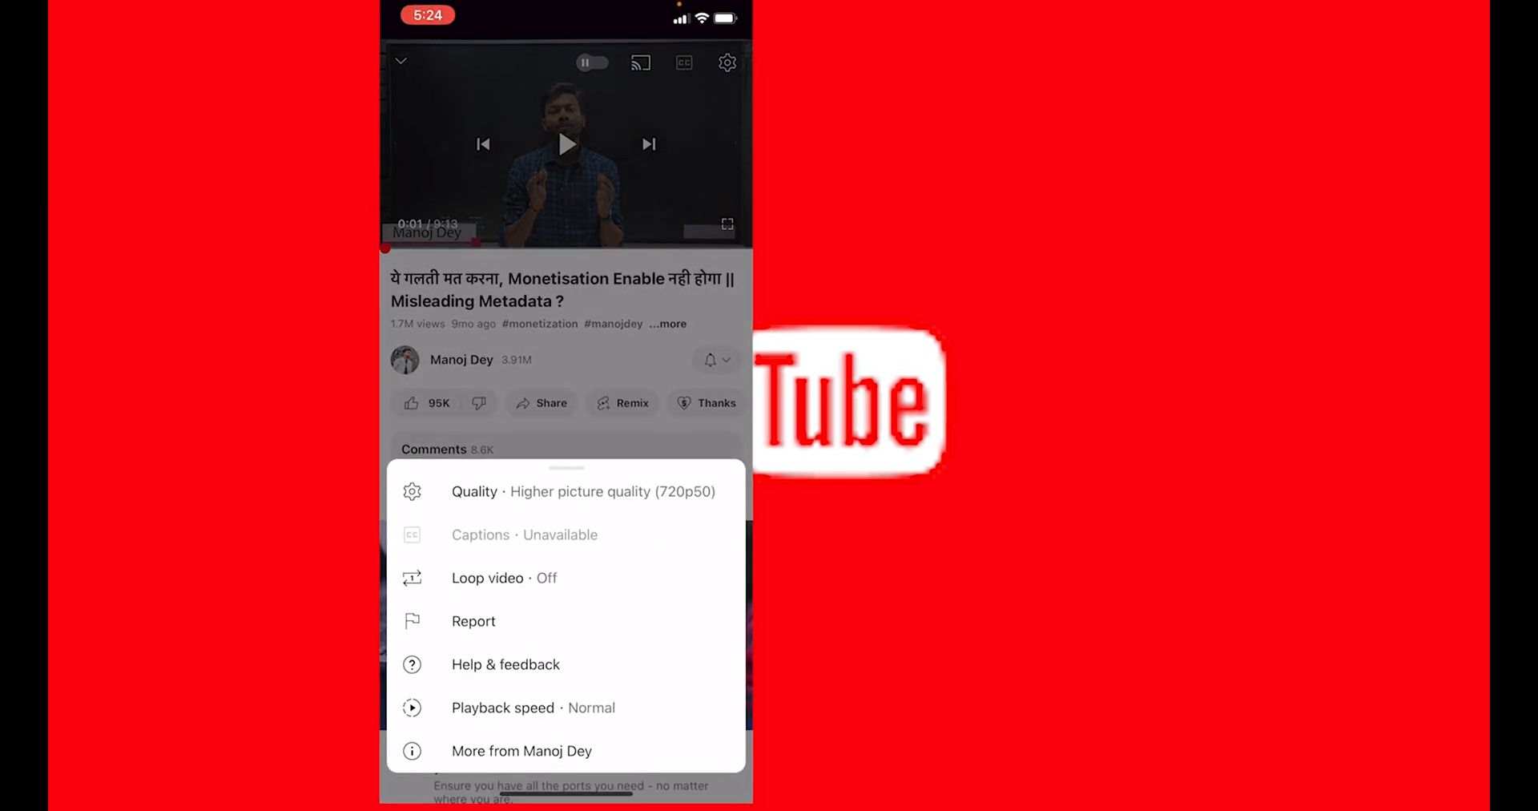